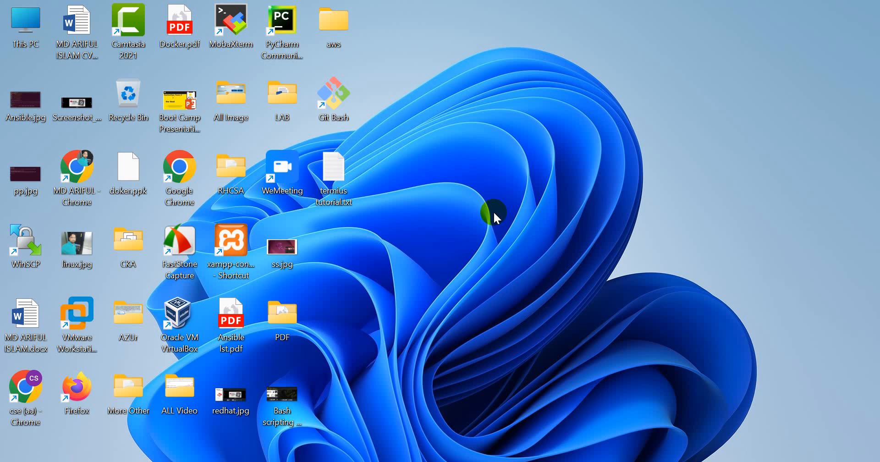
mouse_move(479, 230)
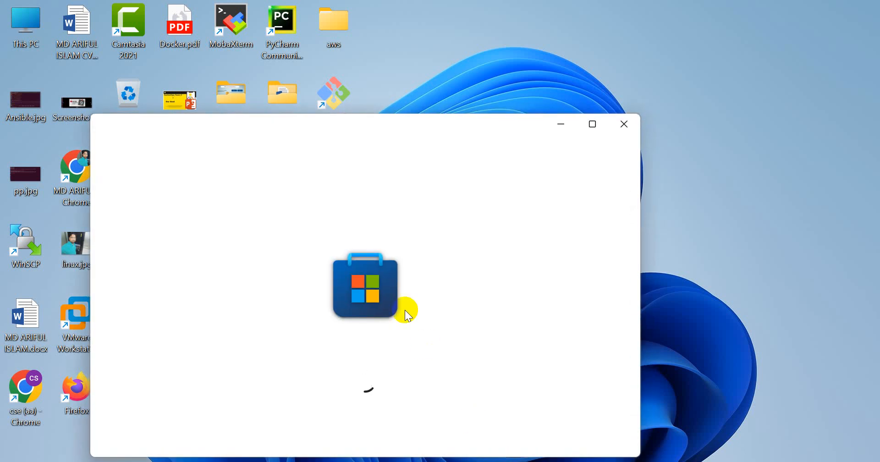
mouse_move(498, 446)
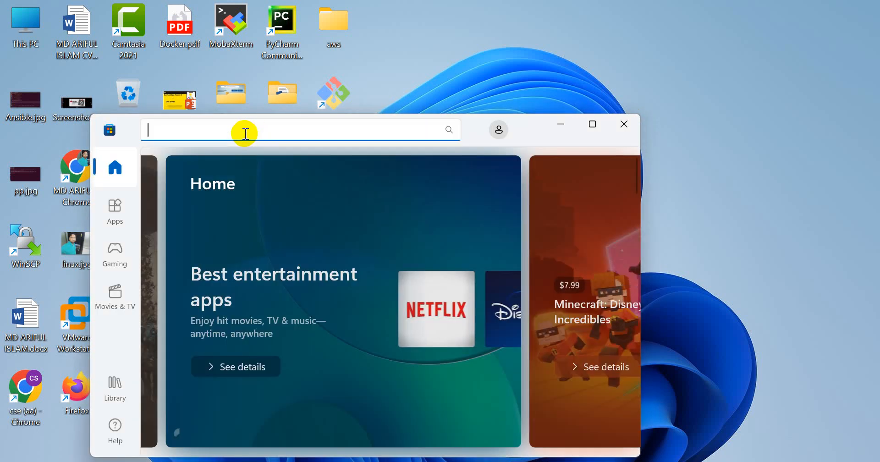
- Search the Microsoft Store for 'termius' to list the Termius SSH & SFTP client
text(termius)
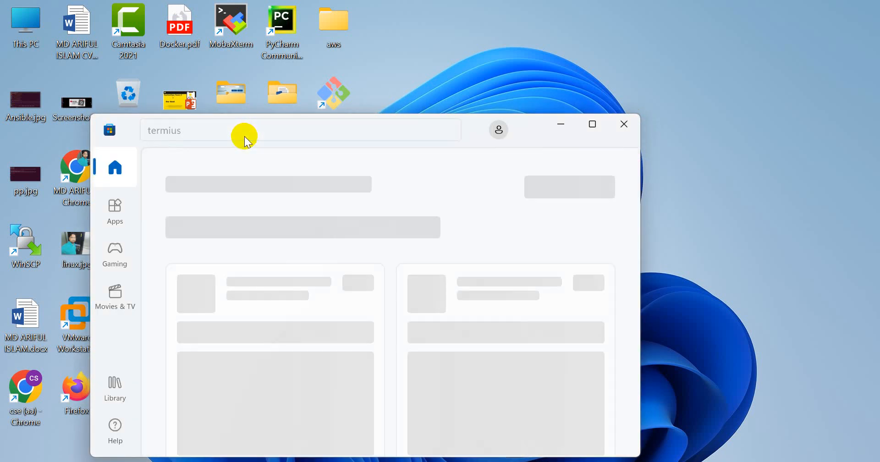
key(enter)
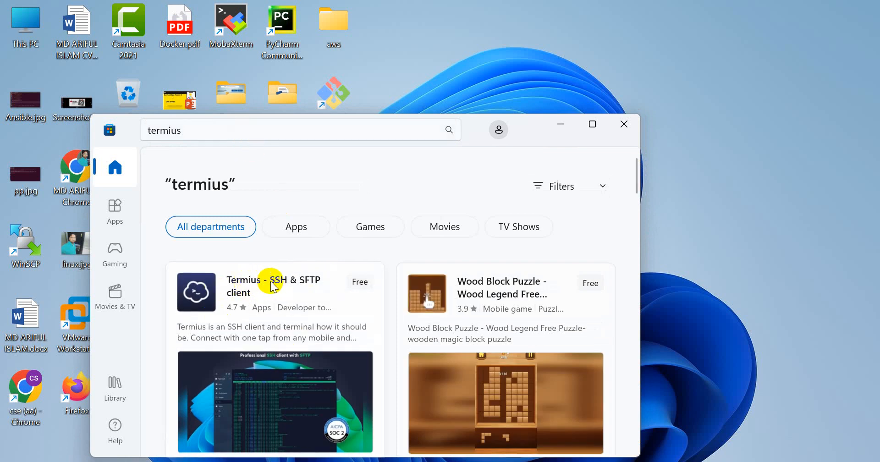
- Open the Termius SSH & SFTP client listing and bring the store window to full screen
click(273, 286)
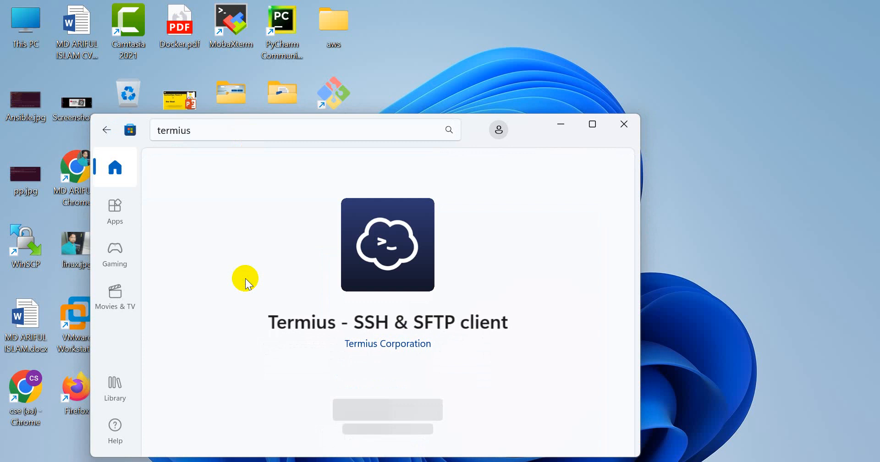
click(592, 124)
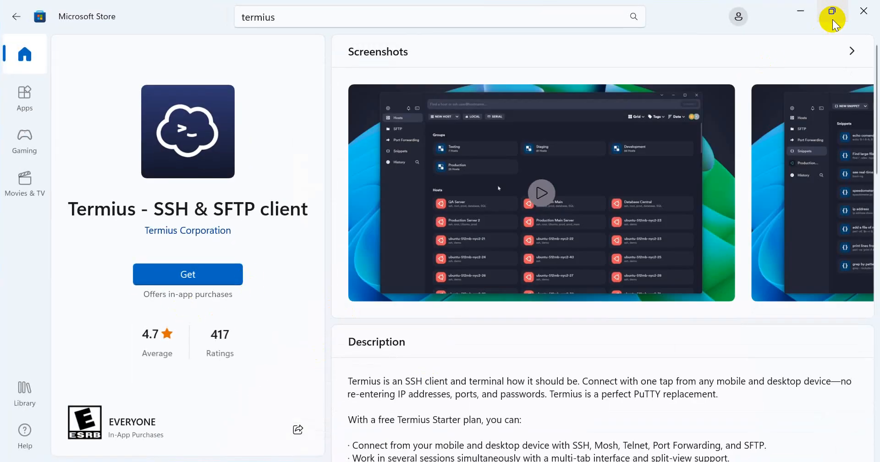
click(833, 19)
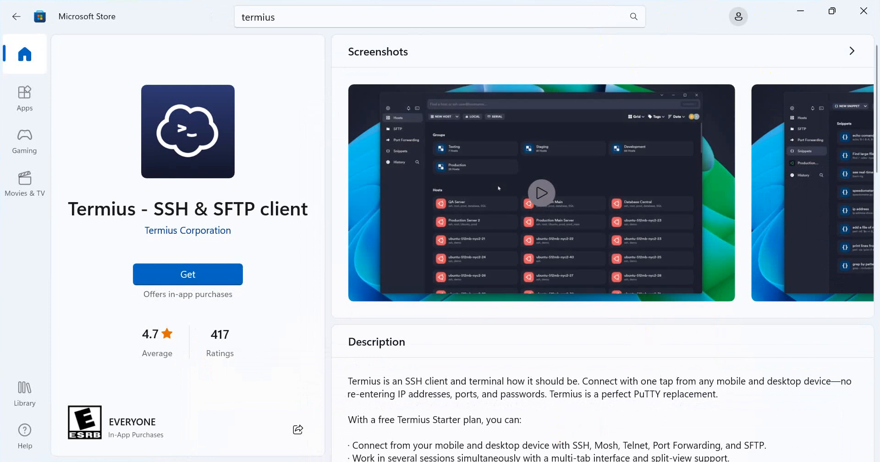
click(833, 11)
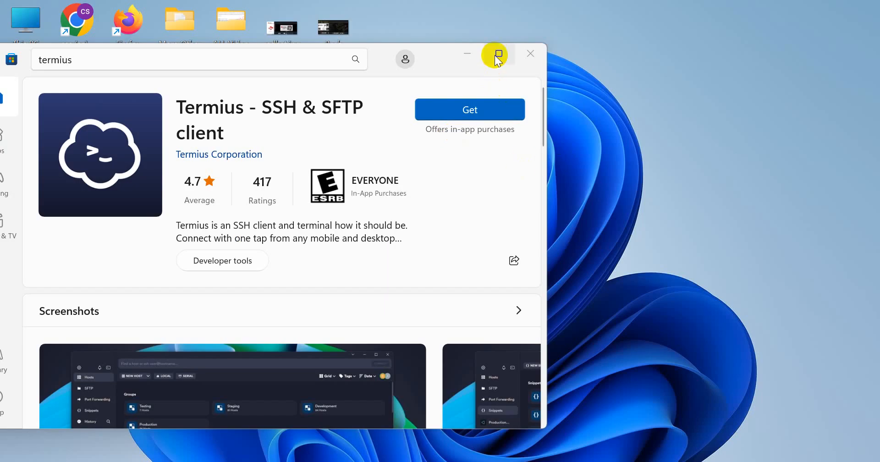
click(496, 53)
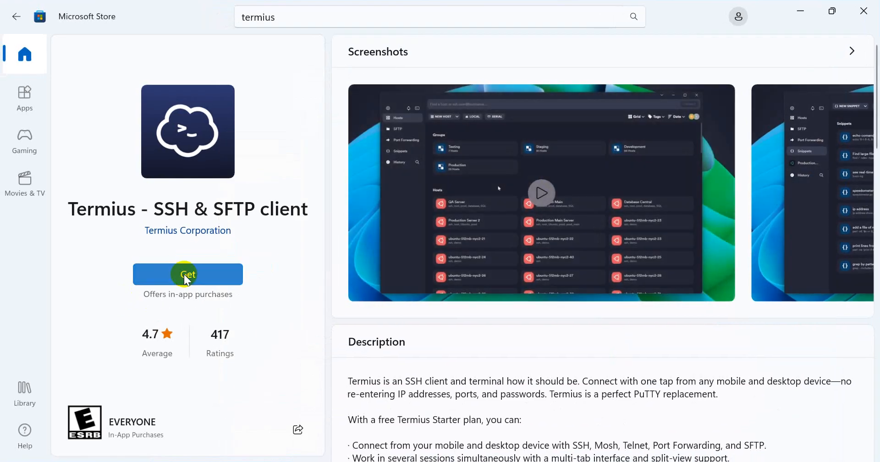
- Start installing Termius with Get and let the download run
click(187, 274)
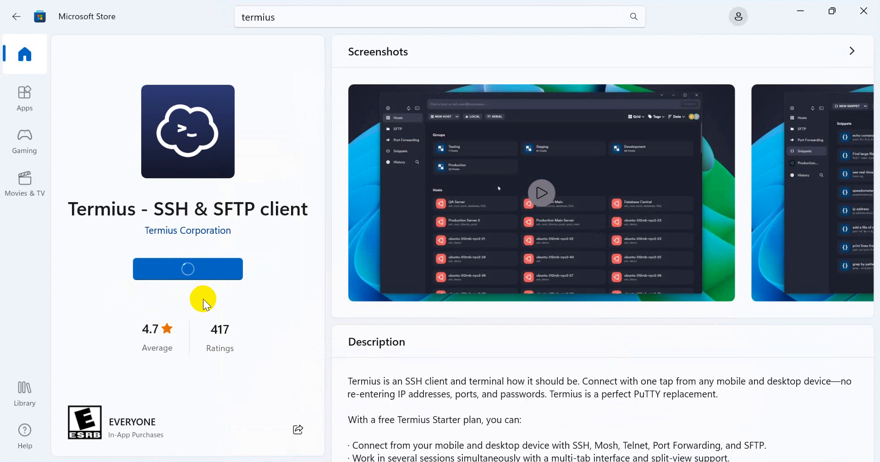
mouse_move(209, 296)
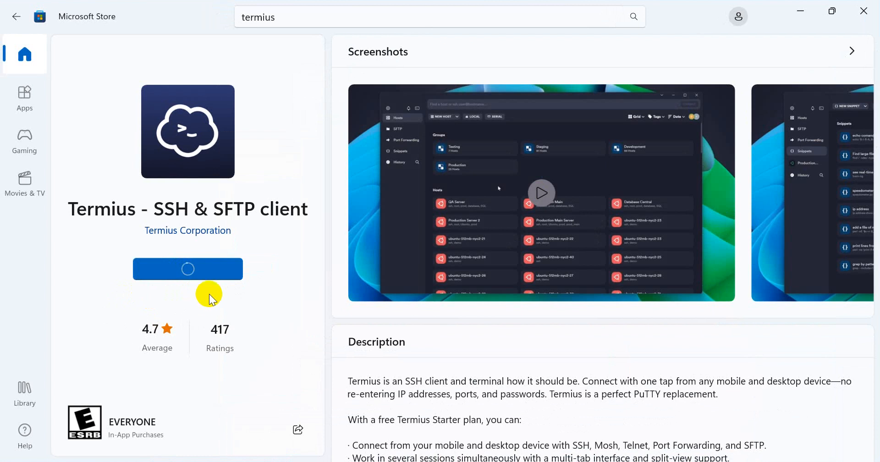
click(187, 269)
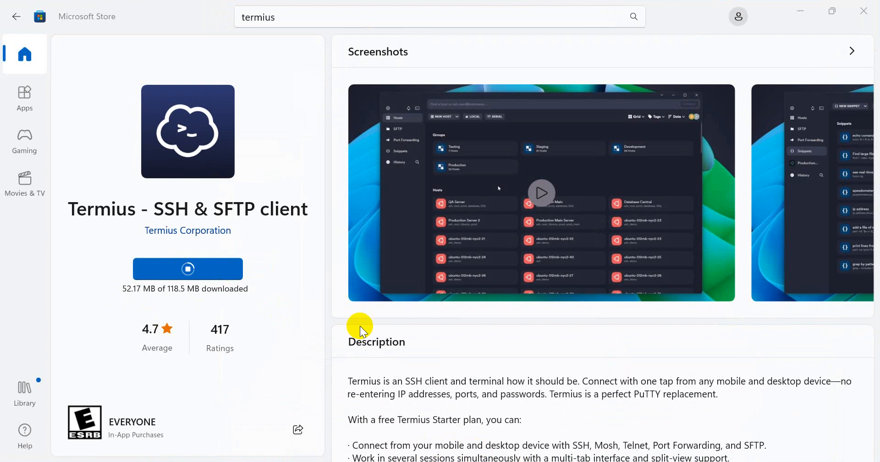
mouse_move(365, 346)
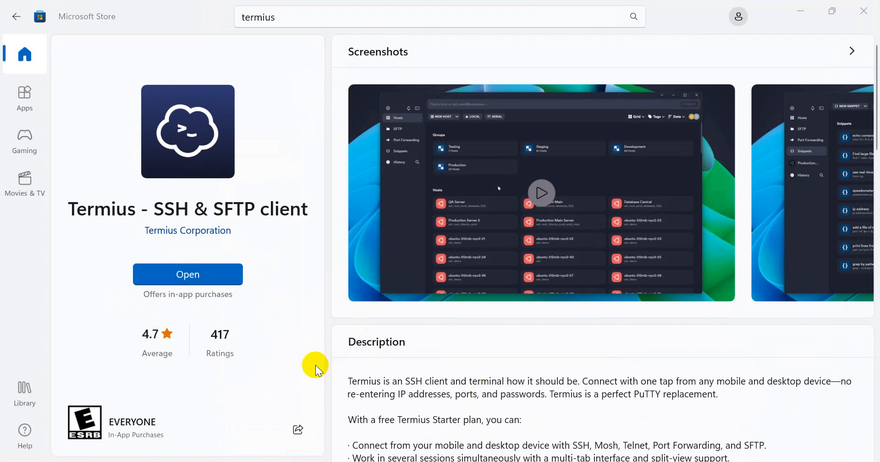
mouse_move(187, 274)
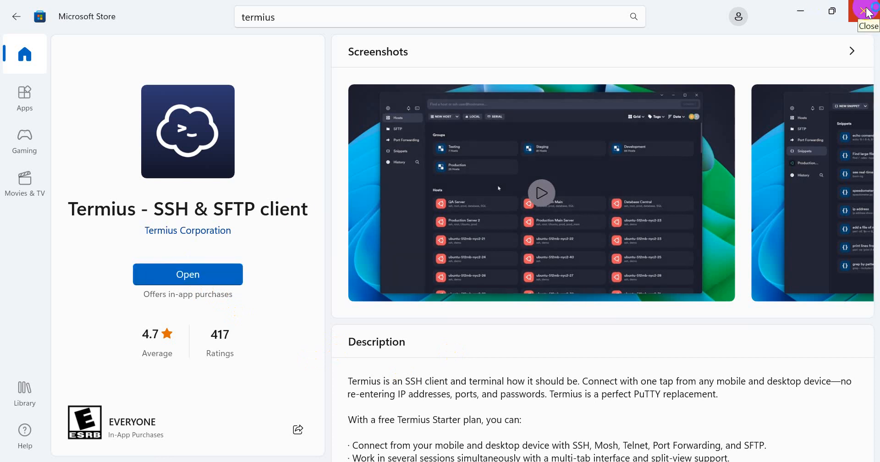
- Close the Store and start the Termius setup, keeping mobile and desktop configuration
click(187, 274)
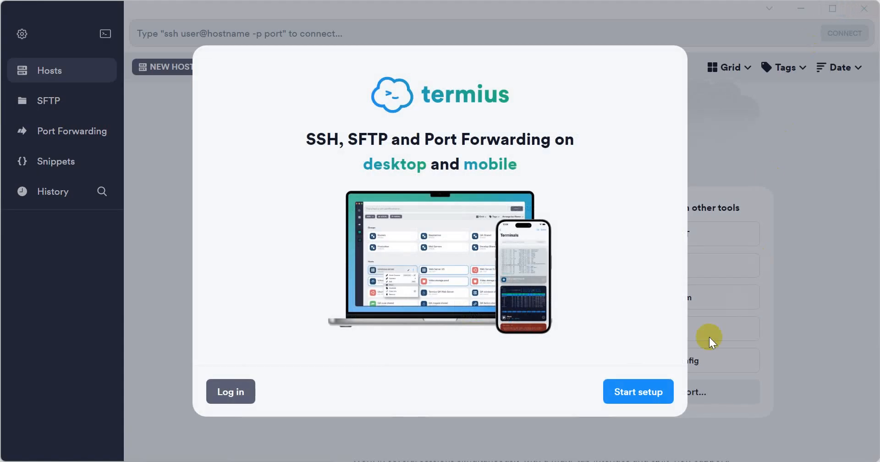
mouse_move(599, 399)
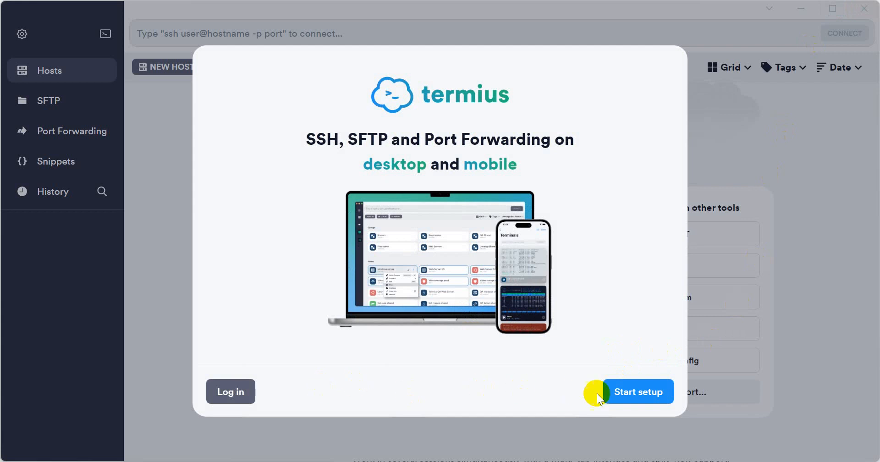
click(637, 392)
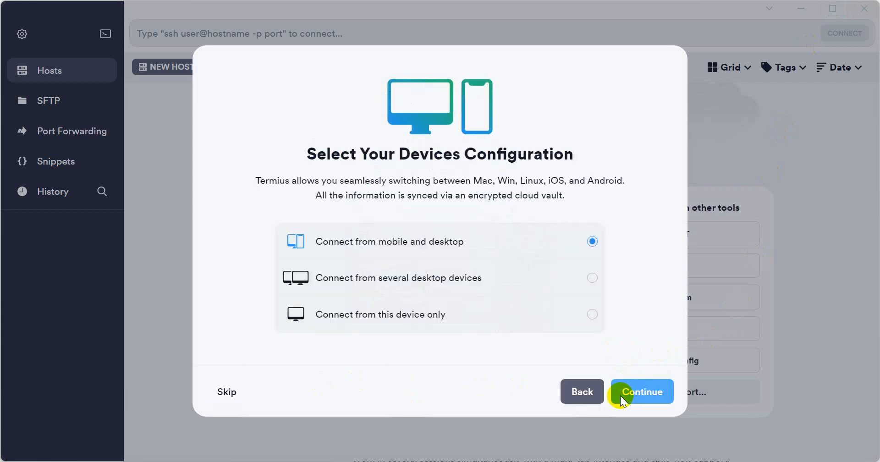
click(641, 392)
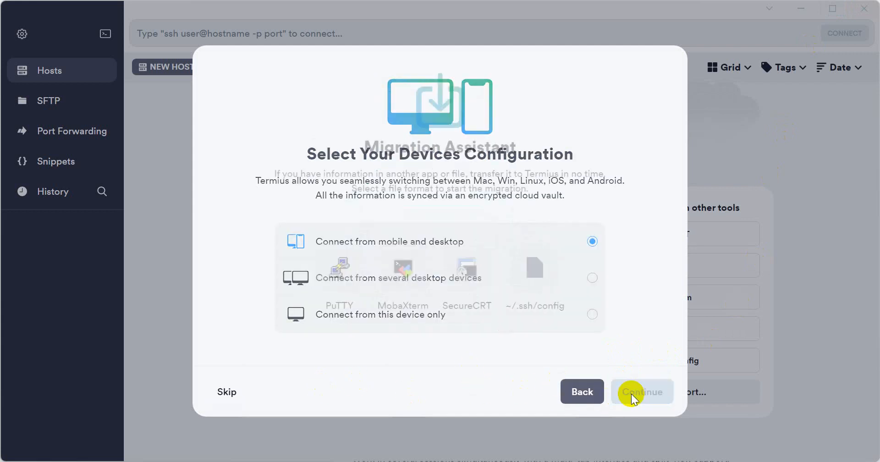
click(642, 392)
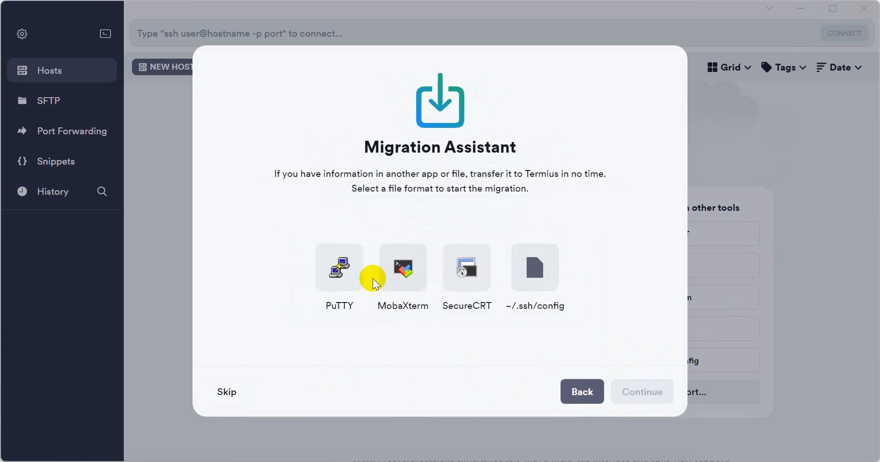
- Skip host import after viewing MobaXterm and ~/.ssh/config sources, pick no tools, keep Auto appearance
click(402, 267)
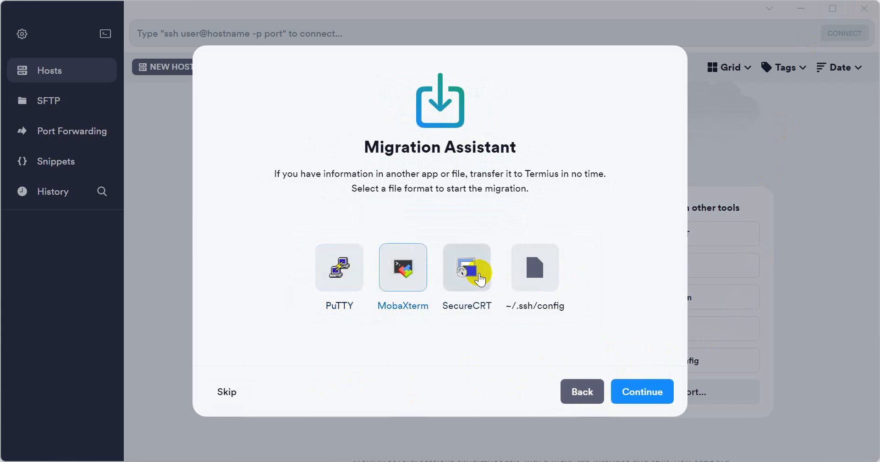
click(533, 267)
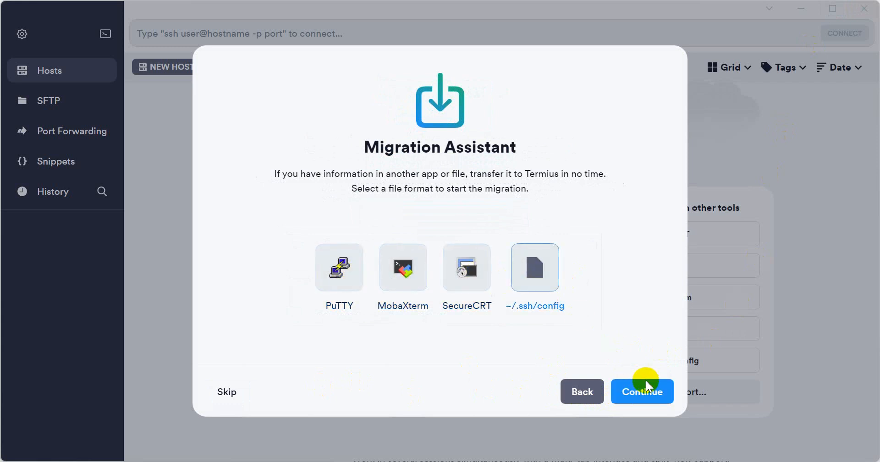
mouse_move(585, 355)
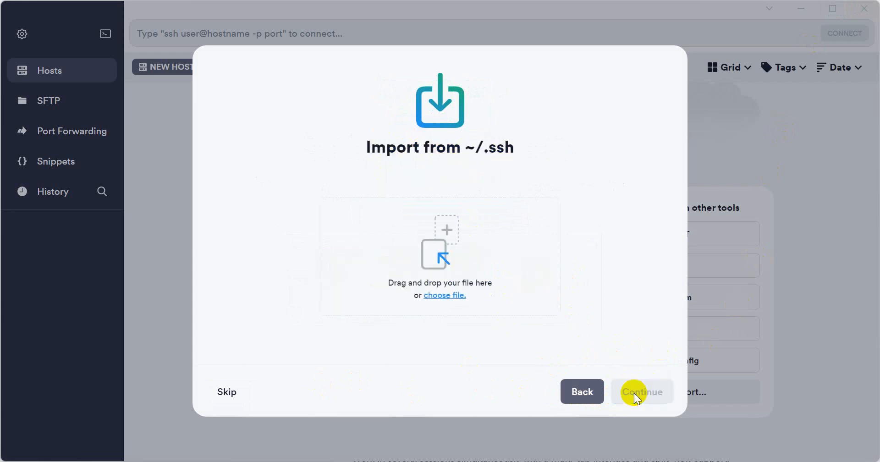
mouse_move(582, 391)
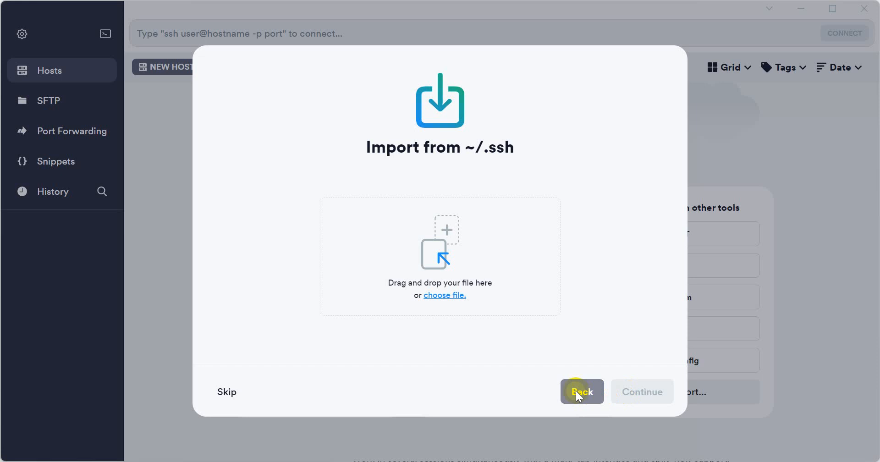
click(581, 391)
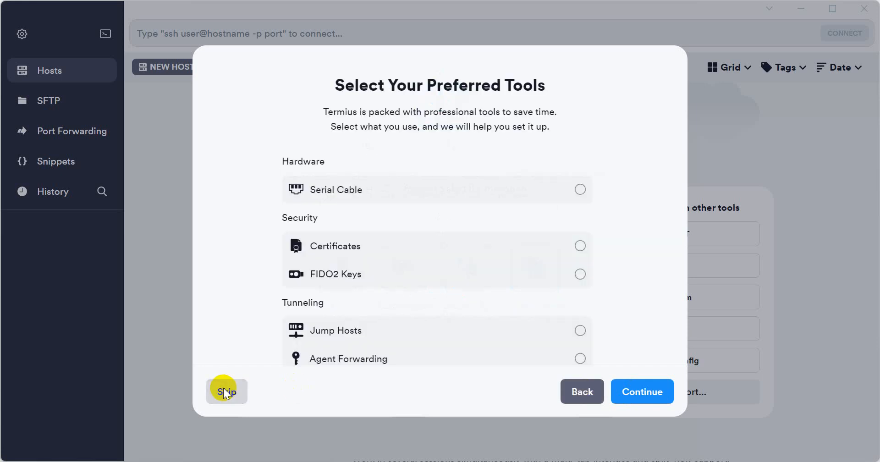
mouse_move(641, 391)
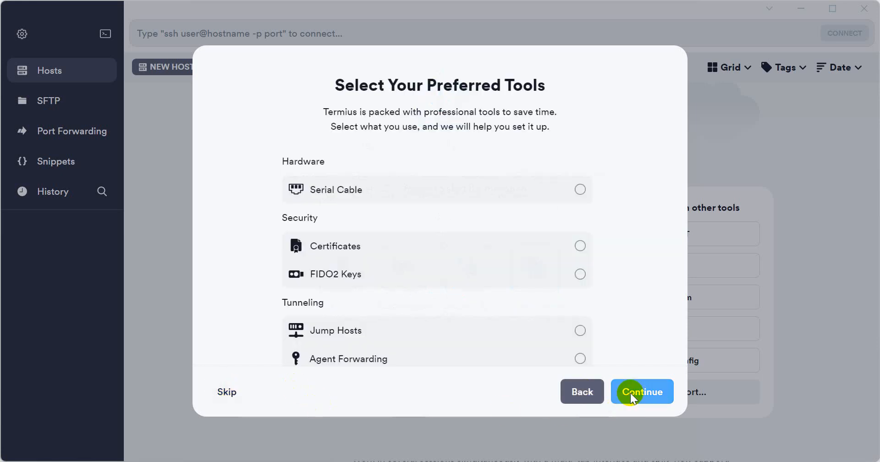
click(642, 391)
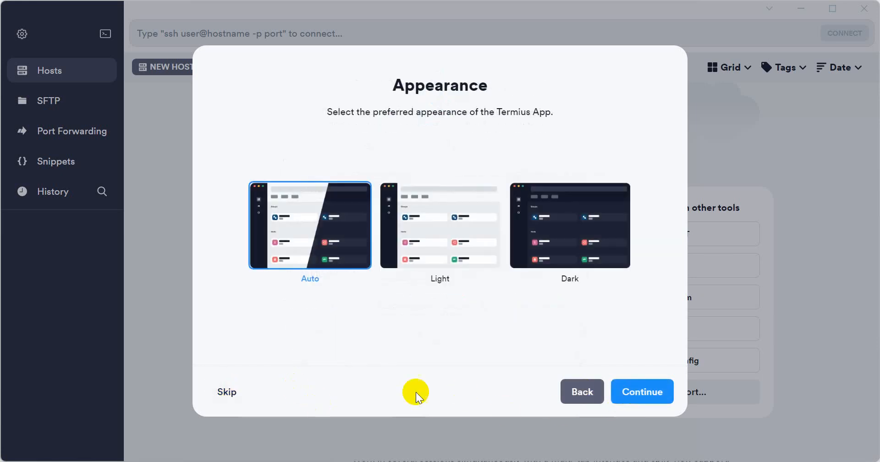
click(642, 391)
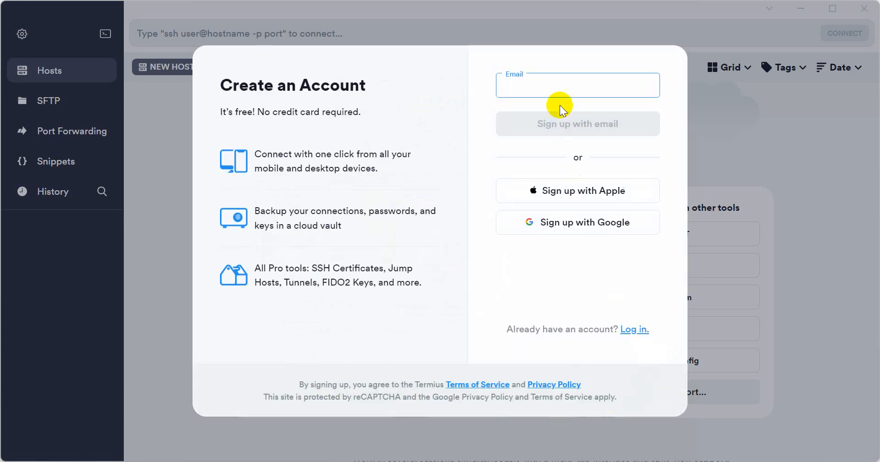
- Focus the email field on the Create an Account form
click(577, 85)
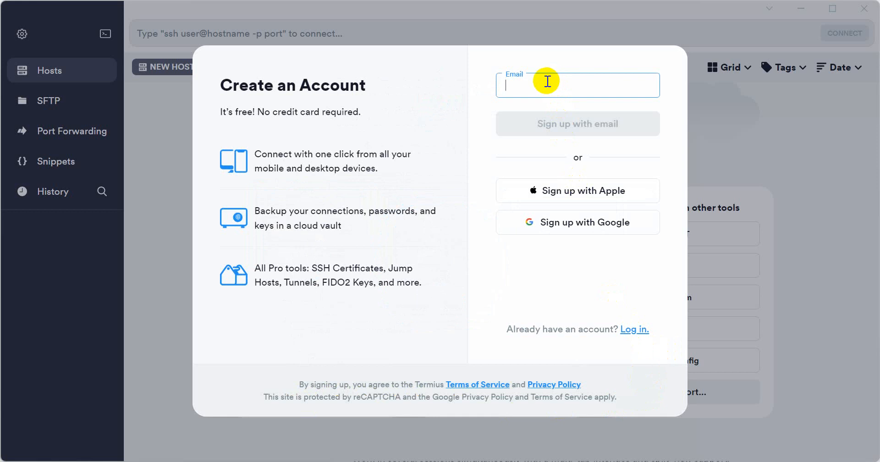
mouse_move(578, 319)
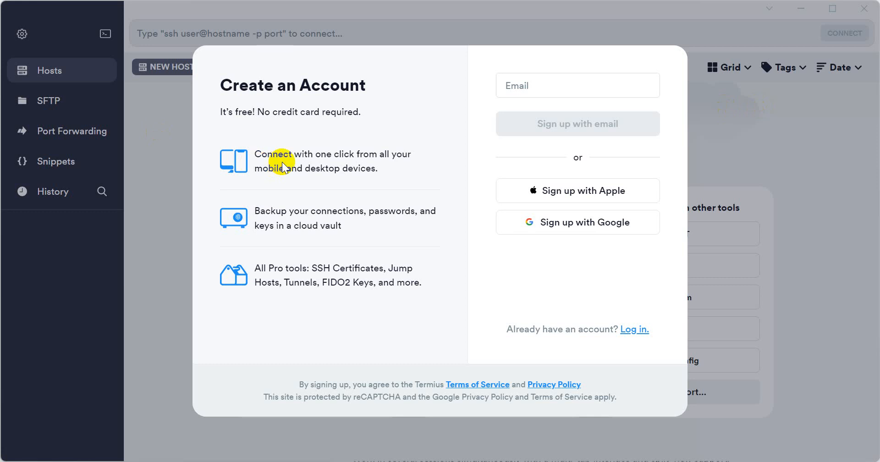
mouse_move(174, 175)
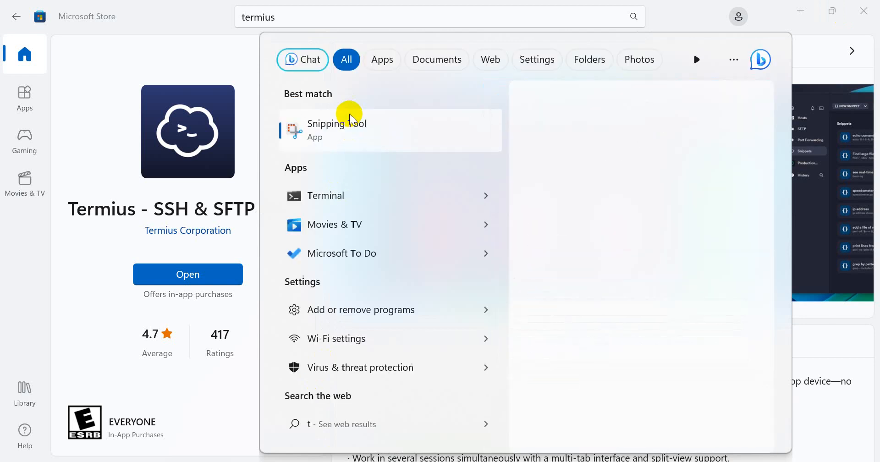
- Continue the Windows Search query so Termius shows as the best match
text(er)
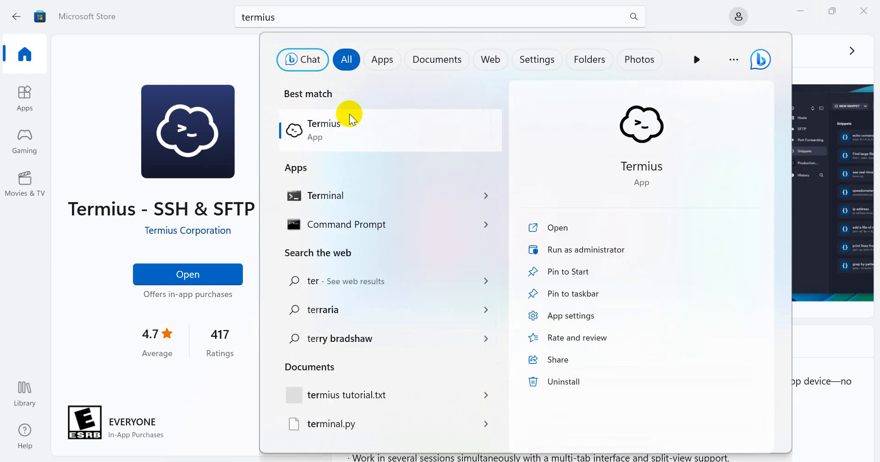
mouse_move(332, 136)
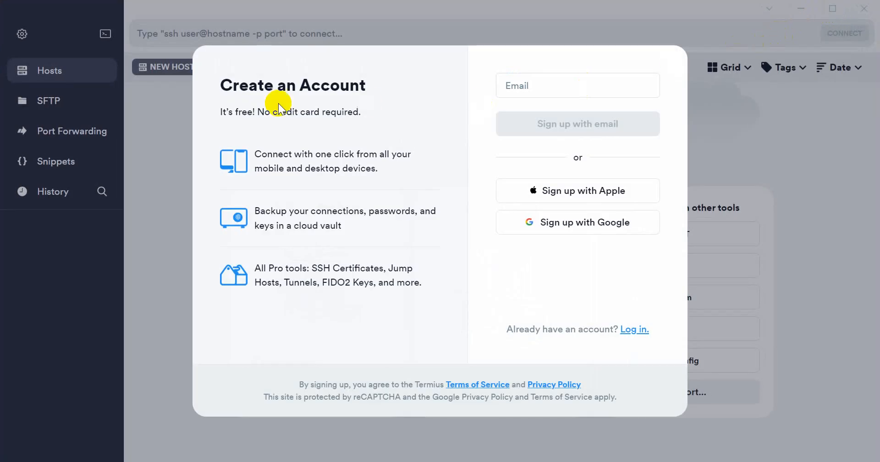
mouse_move(390, 276)
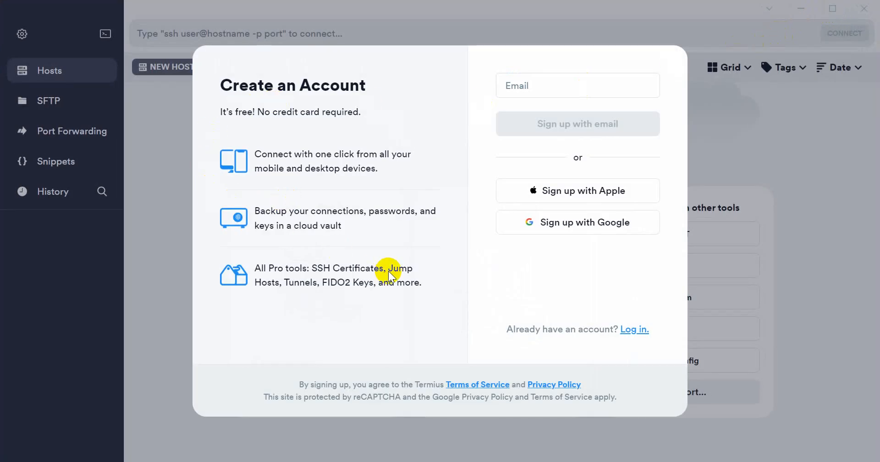
mouse_move(578, 178)
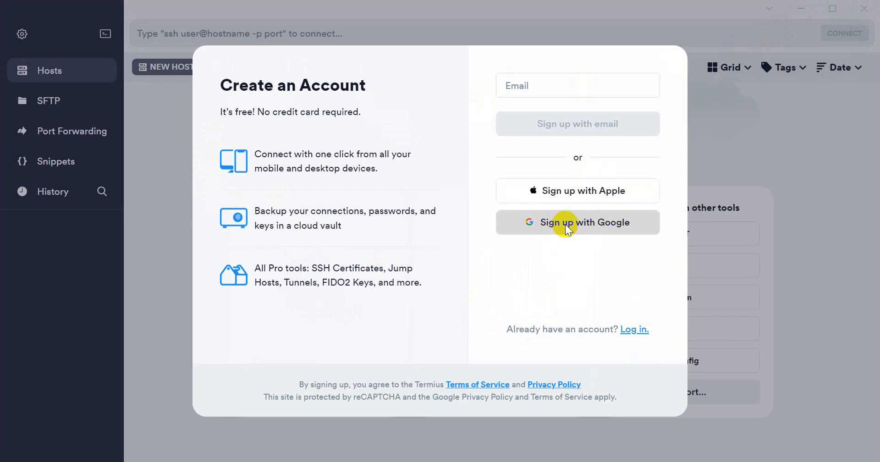
- Choose 'Sign up with Google' on the Create an Account dialog
click(577, 221)
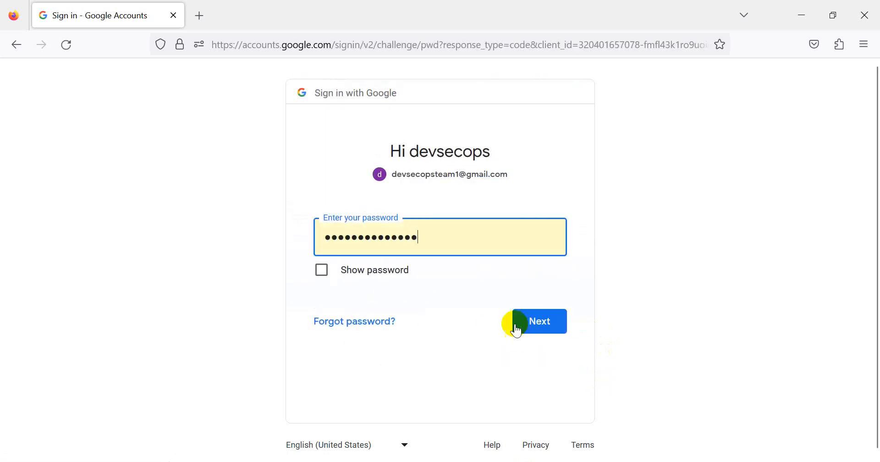
- Submit the Google password and allow Firefox to hand the login back to Termius
click(538, 321)
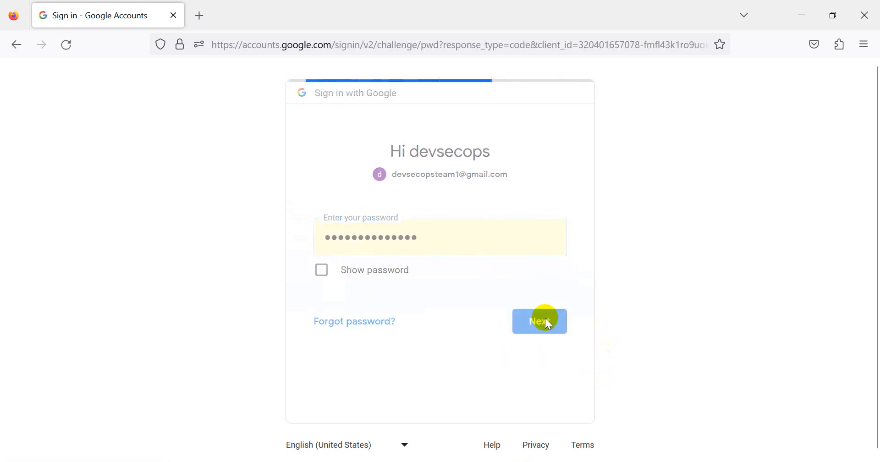
click(538, 321)
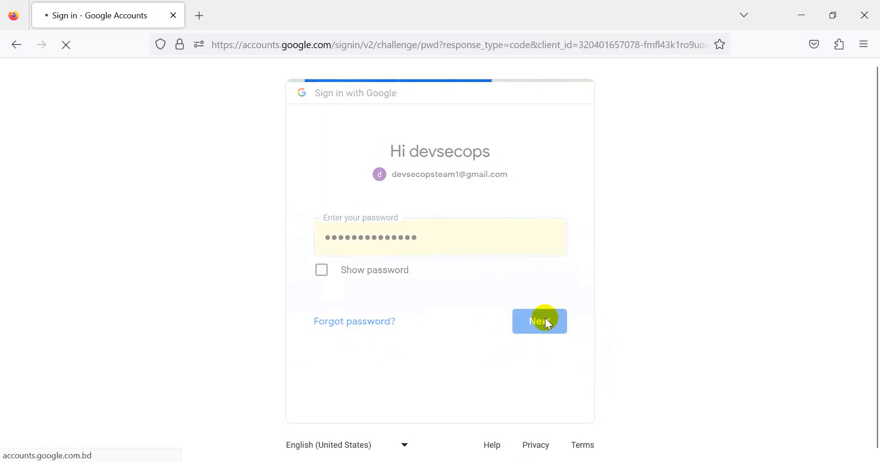
click(539, 321)
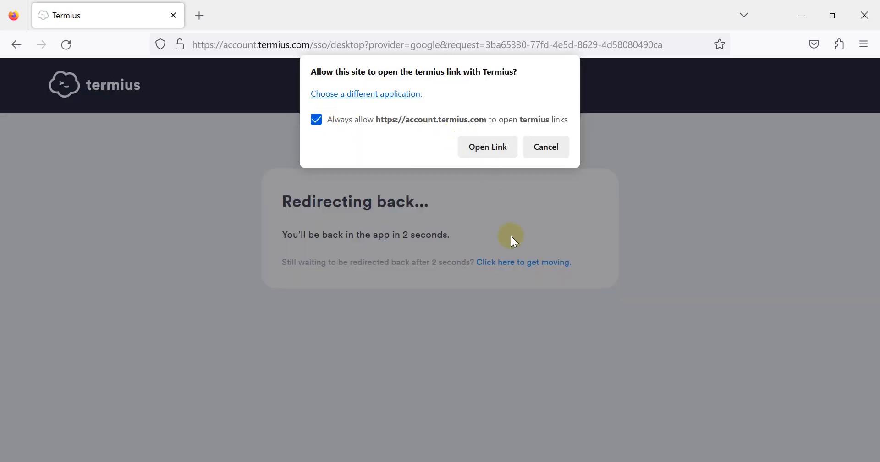
click(486, 146)
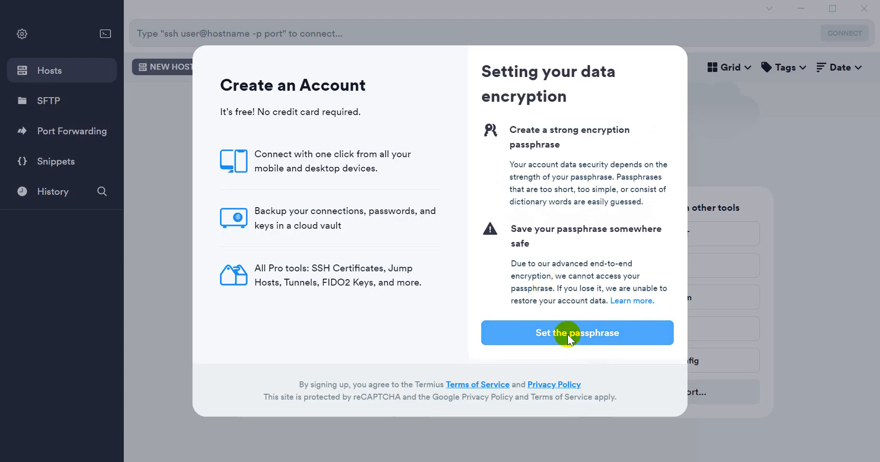
- Set a data encryption passphrase and confirm it so account setup completes
click(577, 333)
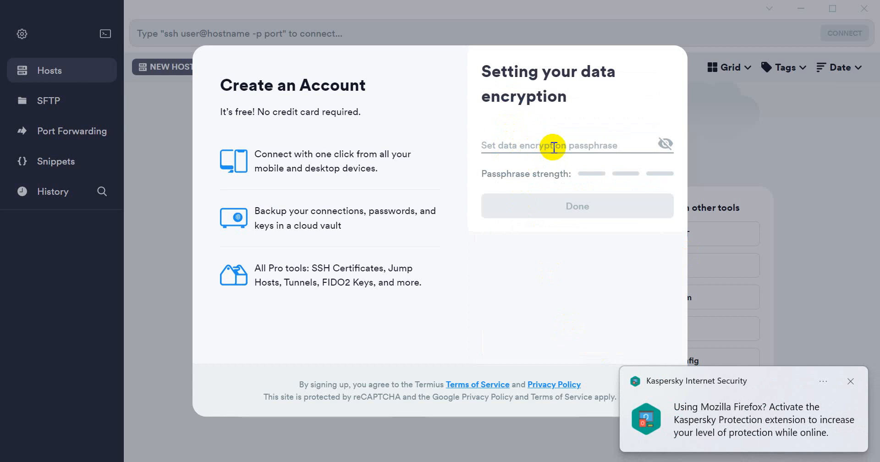
click(572, 144)
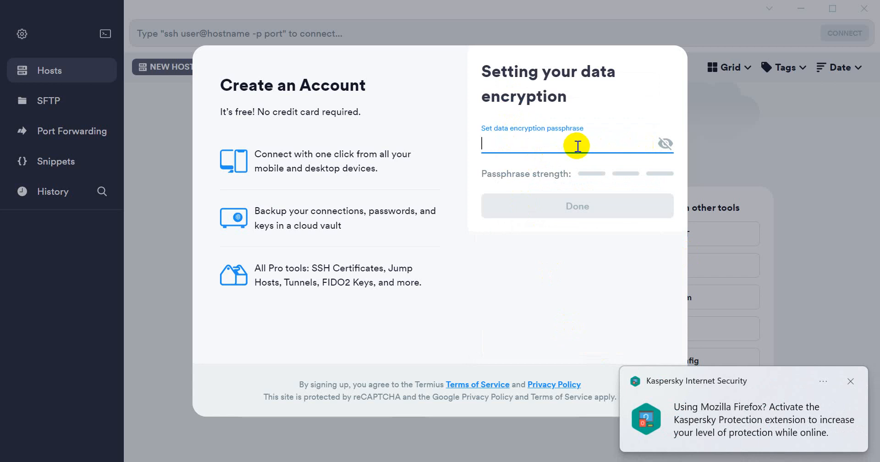
text(a)
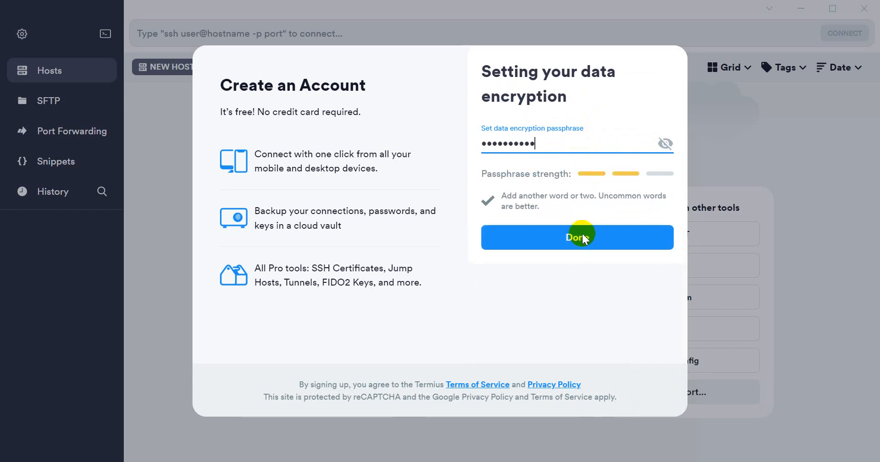
click(577, 237)
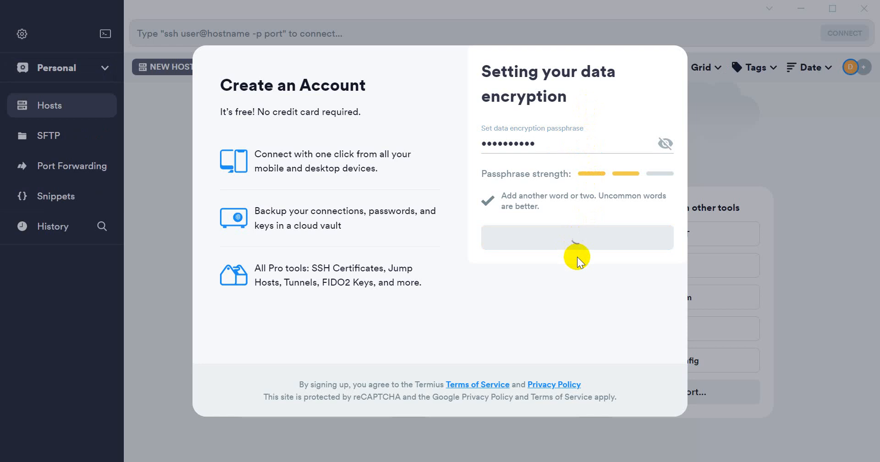
click(576, 237)
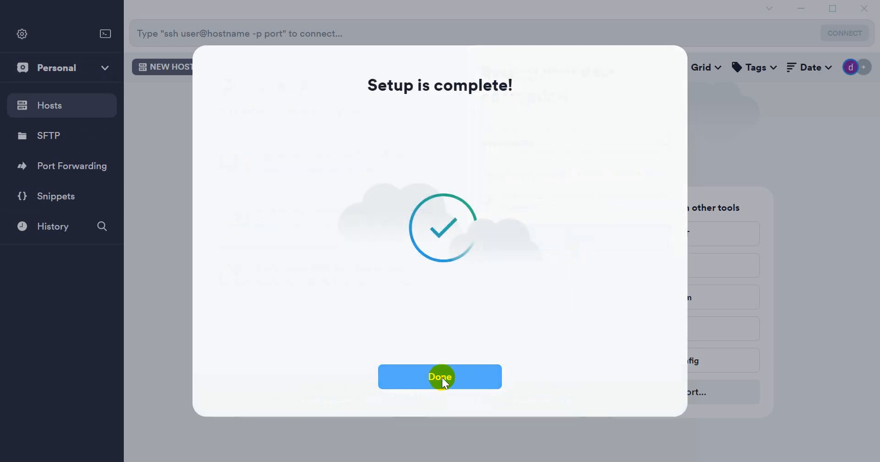
- Dismiss the setup-complete message and show the new terminal session choices
click(439, 376)
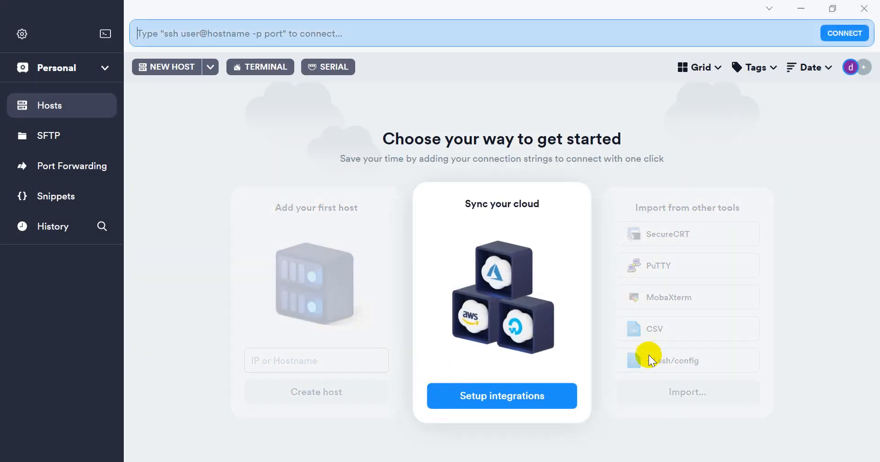
mouse_move(851, 393)
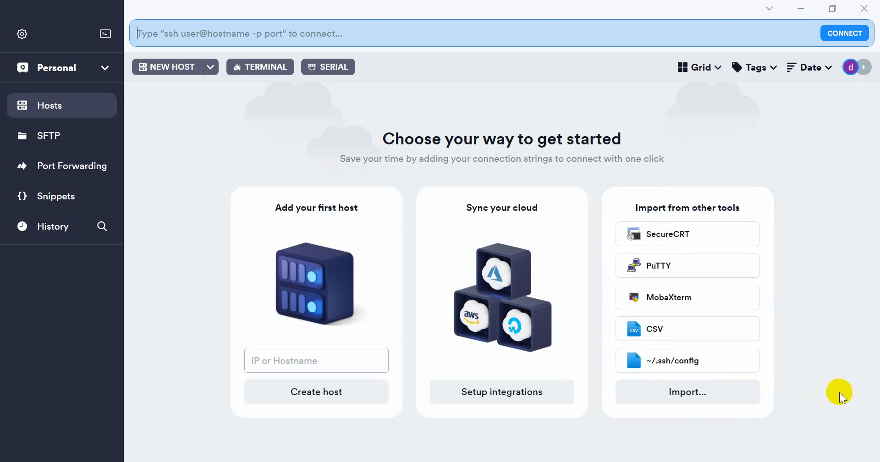
mouse_move(784, 266)
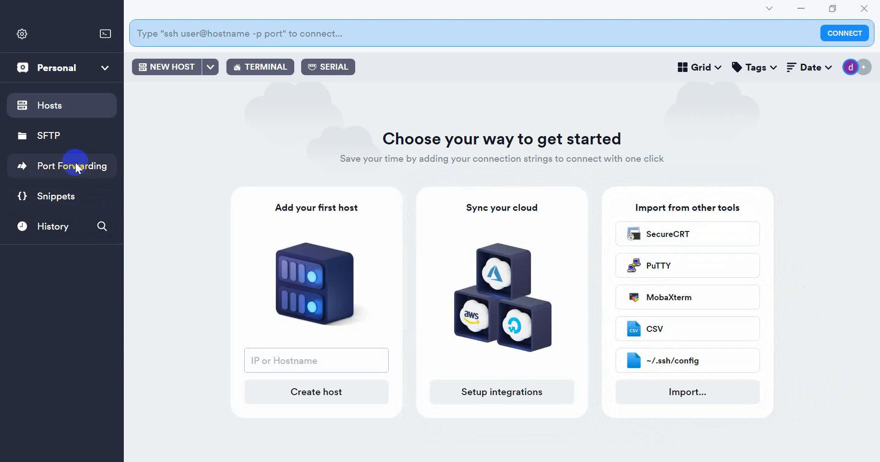
click(105, 34)
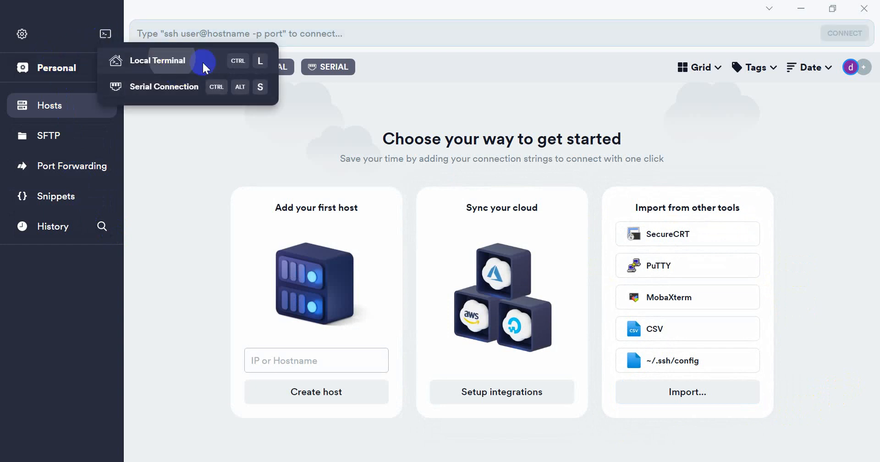
- Start a local PowerShell terminal and preview terminal themes, ending on Termius Dark
click(158, 61)
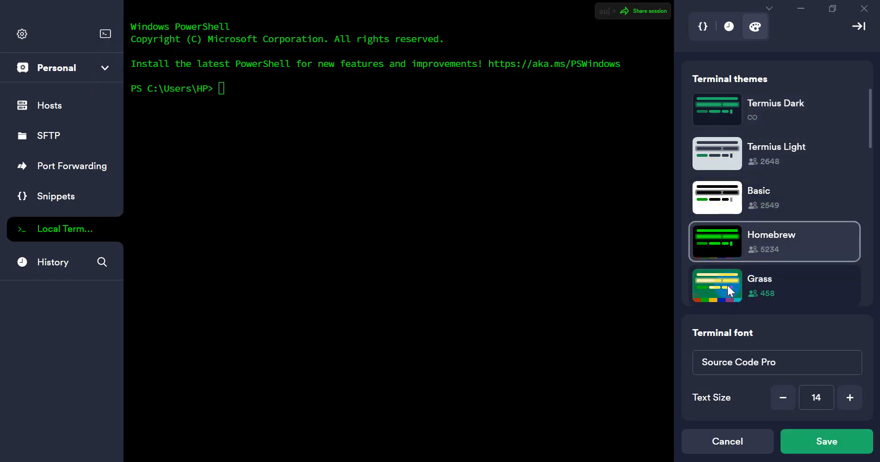
click(717, 284)
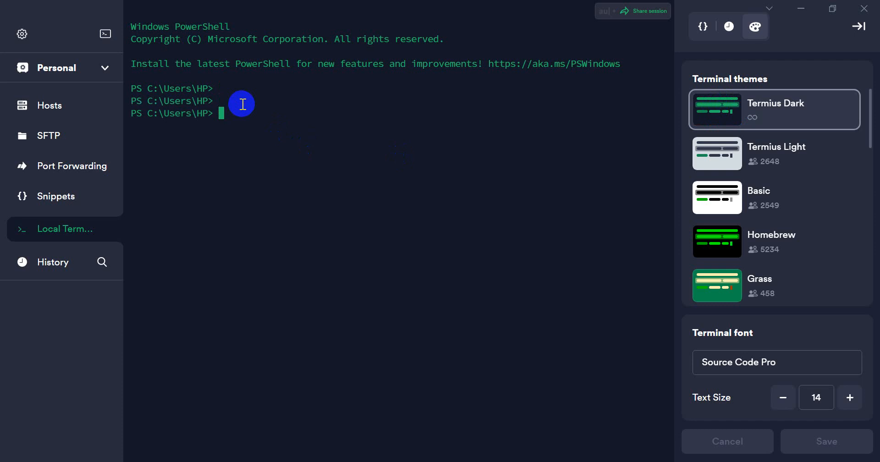
- SSH from the local terminal as root into the Ubuntu server at 192.168.1.160
text(ssh)
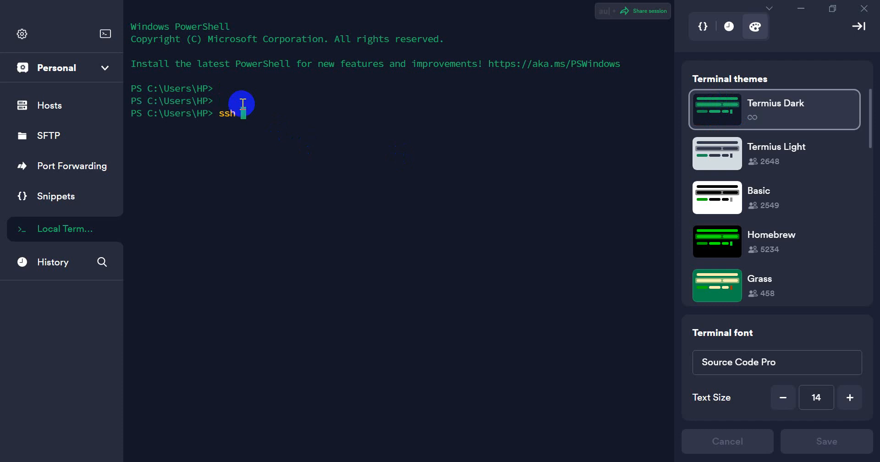
text(root)
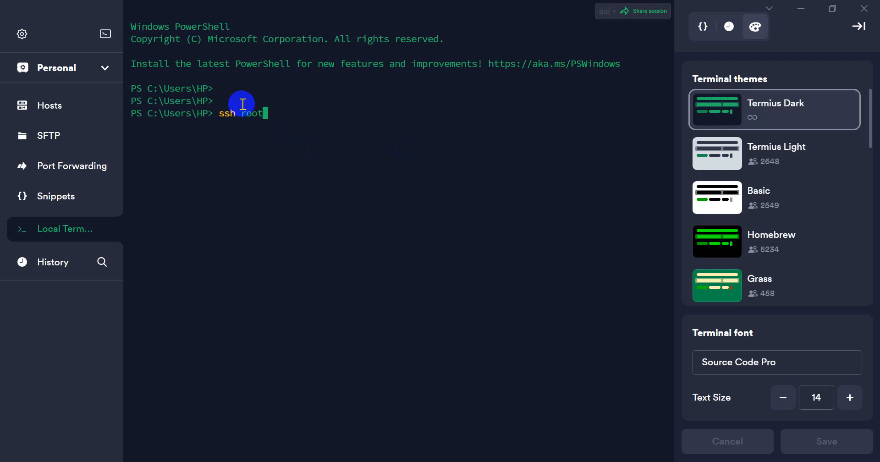
text(@192)
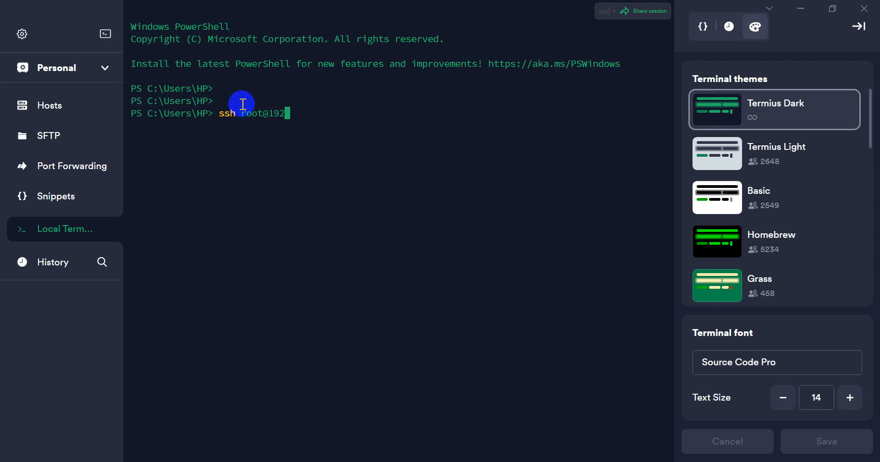
text(.16)
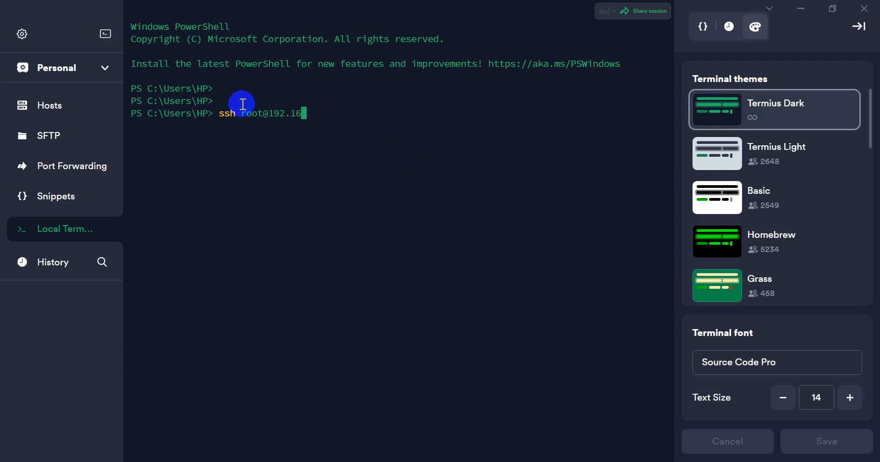
text(8)
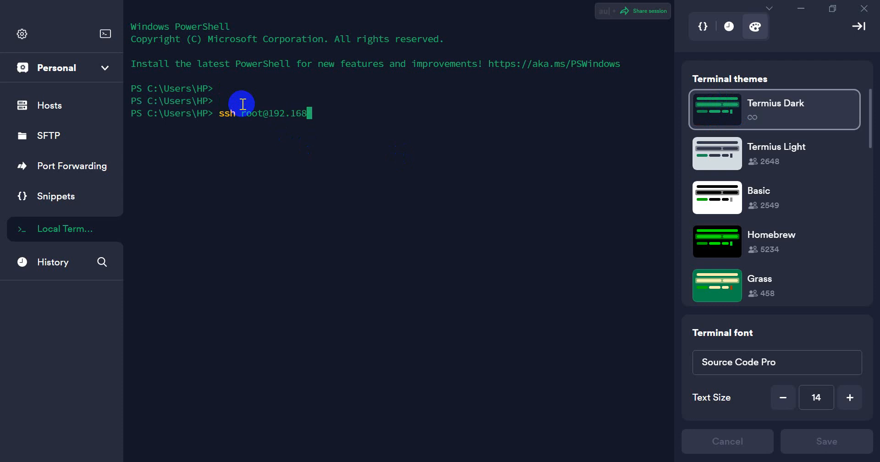
text(.1.1)
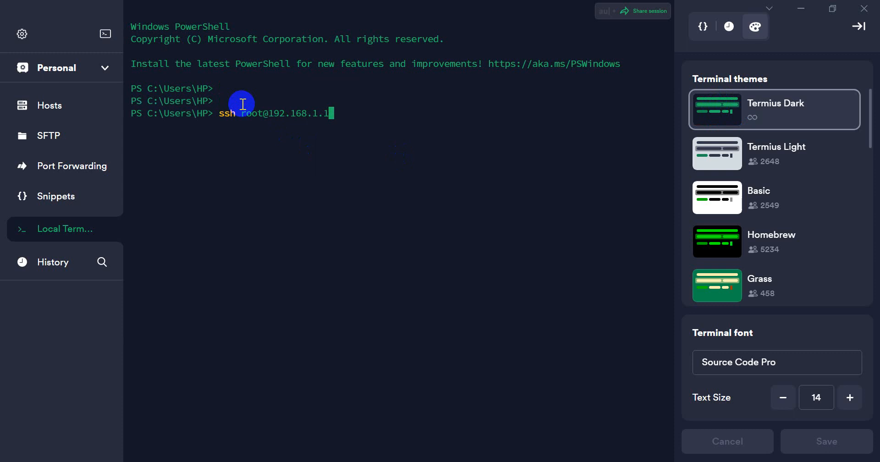
text(60)
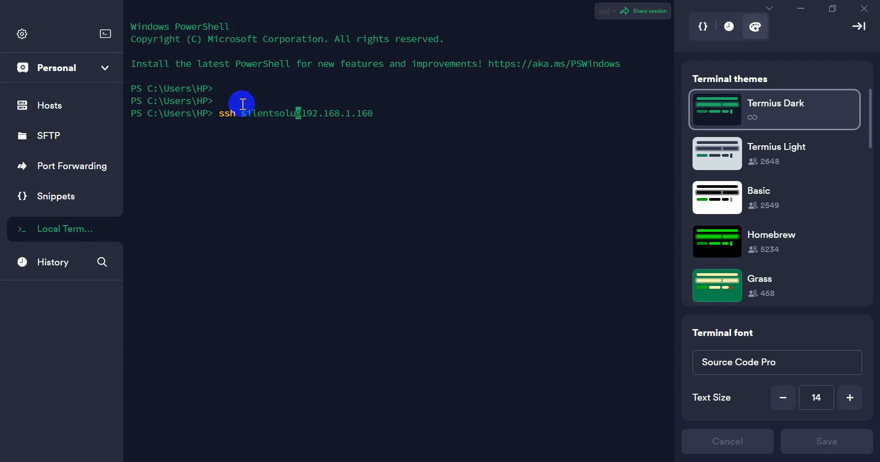
text(tion)
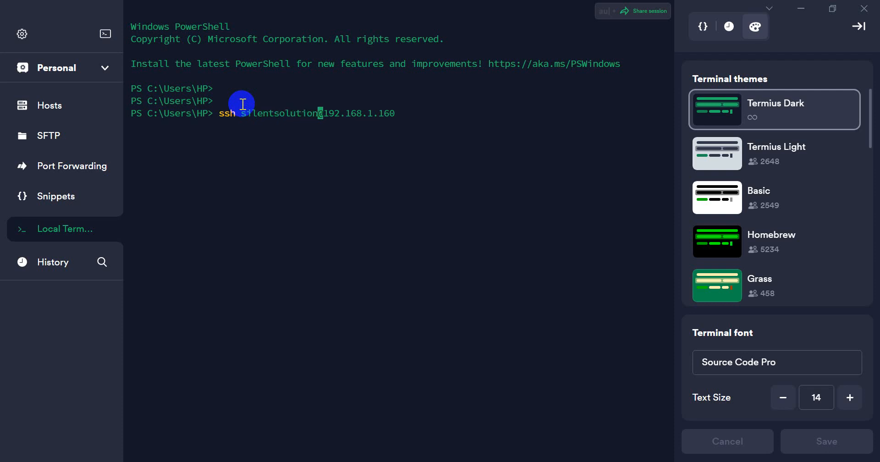
key(Enter)
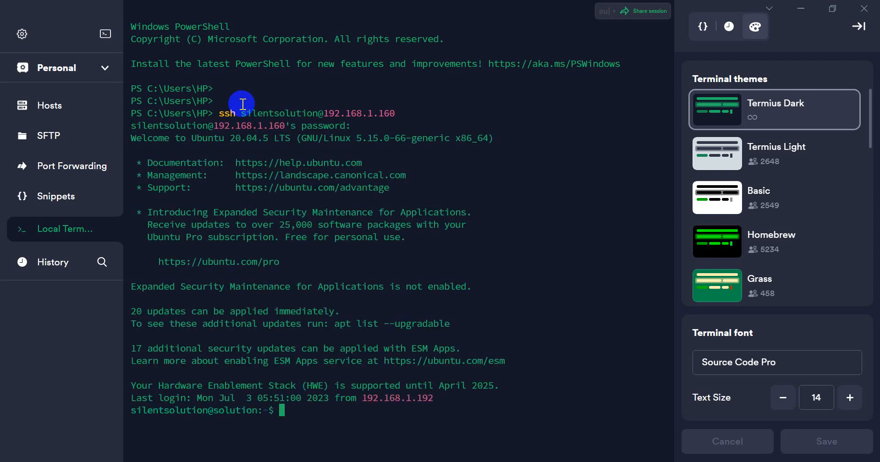
- Clear the remote shell screen so the prompt sits at the top
text(clearsr)
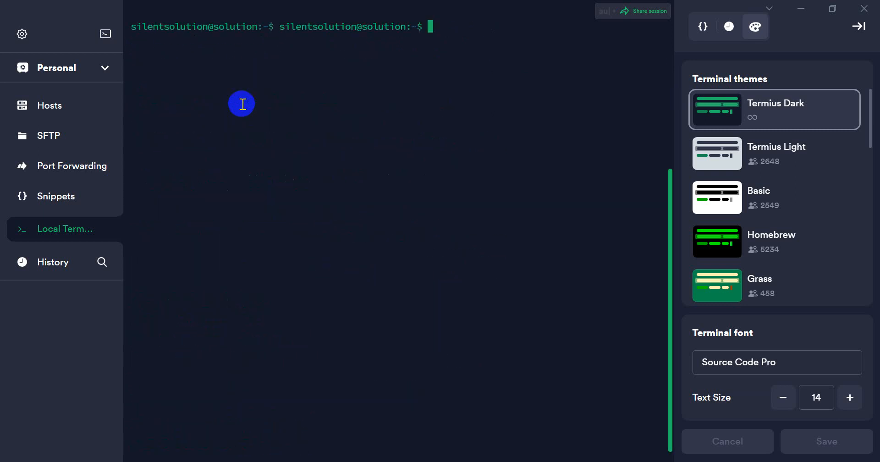
- Run cat /etc/os-release on the server, confirming Ubuntu 20.04.5 LTS (Focal Fossa)
key(enter)
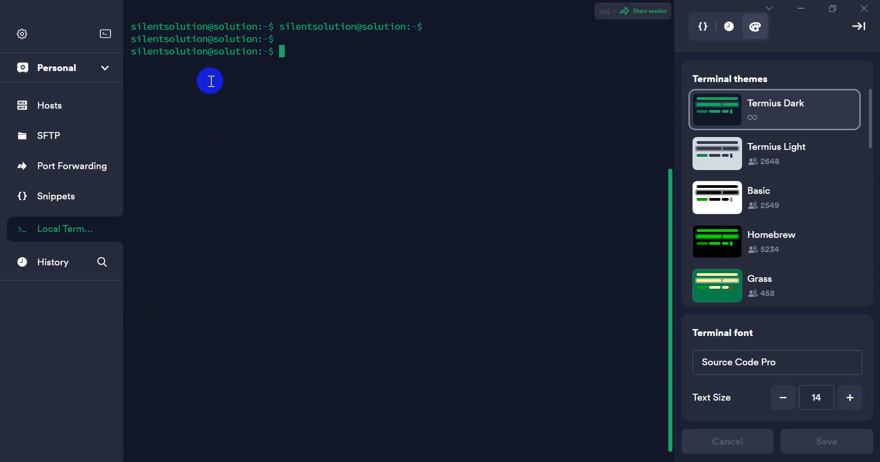
mouse_move(309, 108)
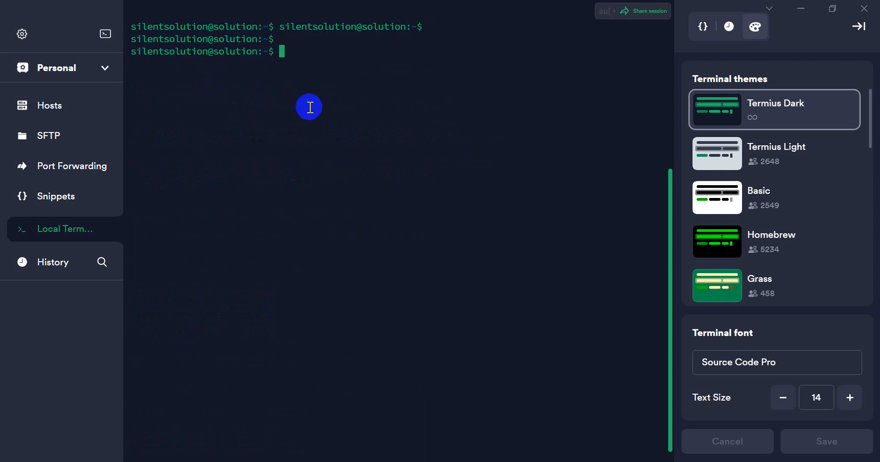
text(cat /tmp/)
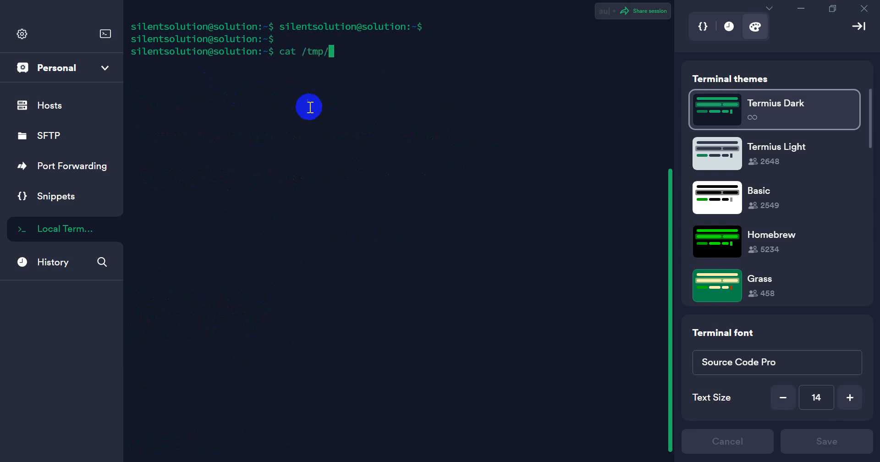
text(etc/)
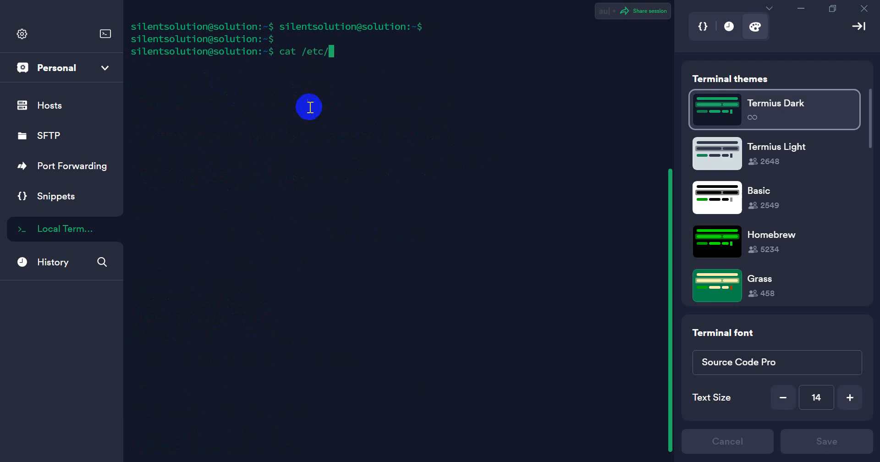
text(os)
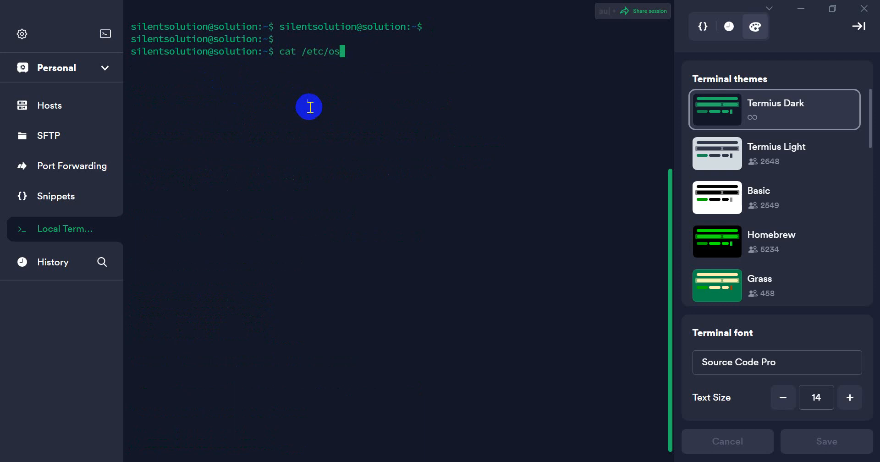
text(-e)
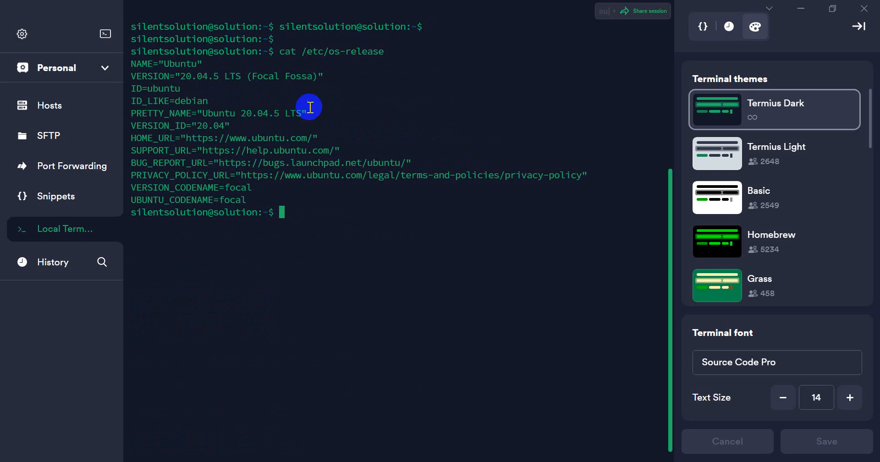
click(702, 27)
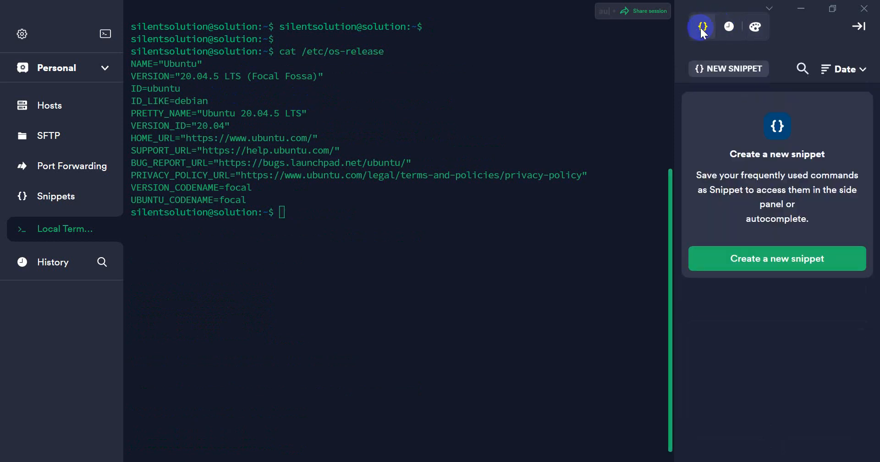
click(729, 27)
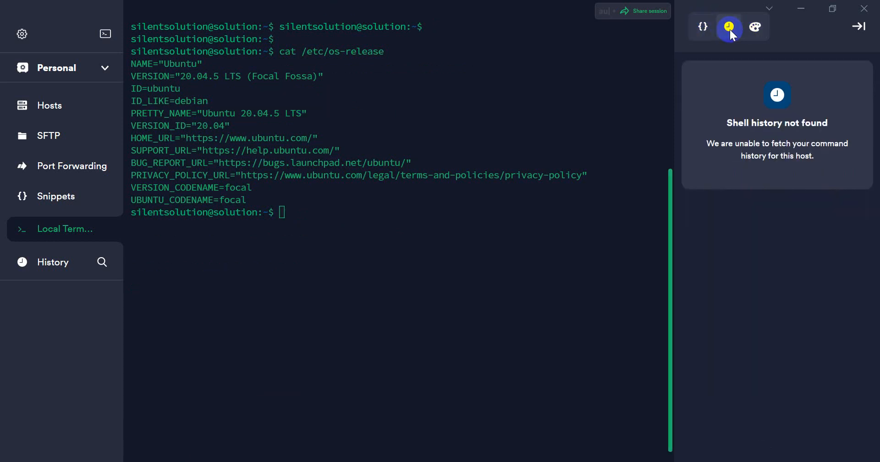
click(754, 26)
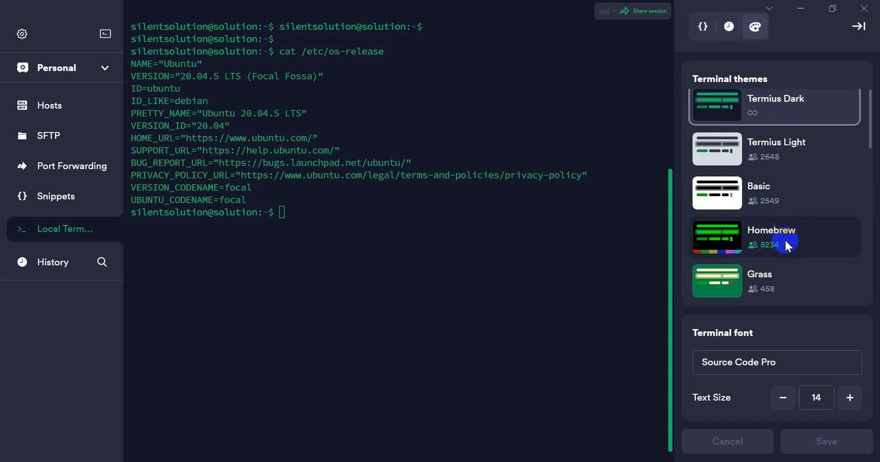
scroll(down, 3)
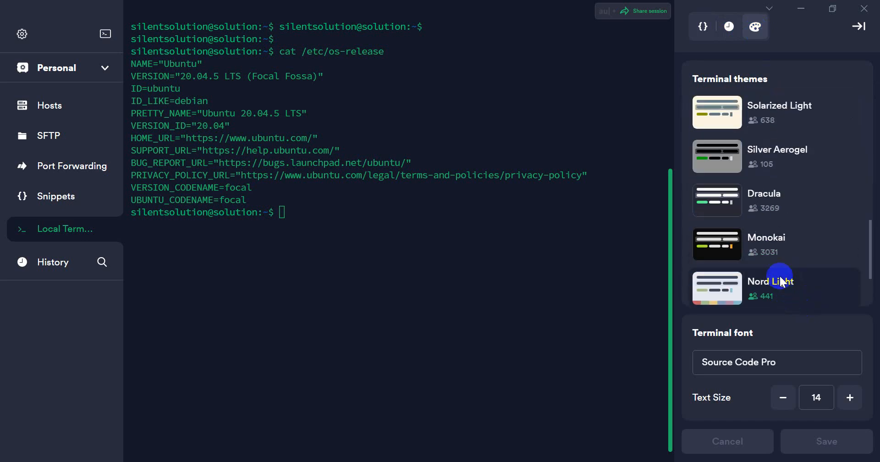
click(763, 243)
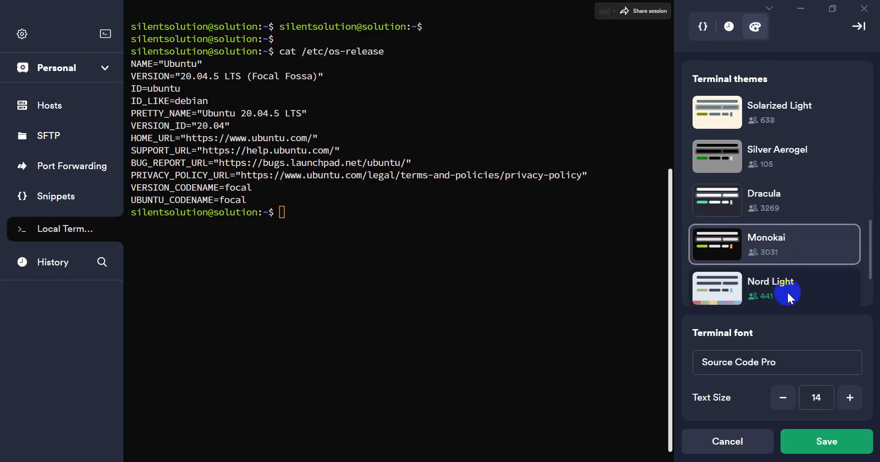
click(775, 288)
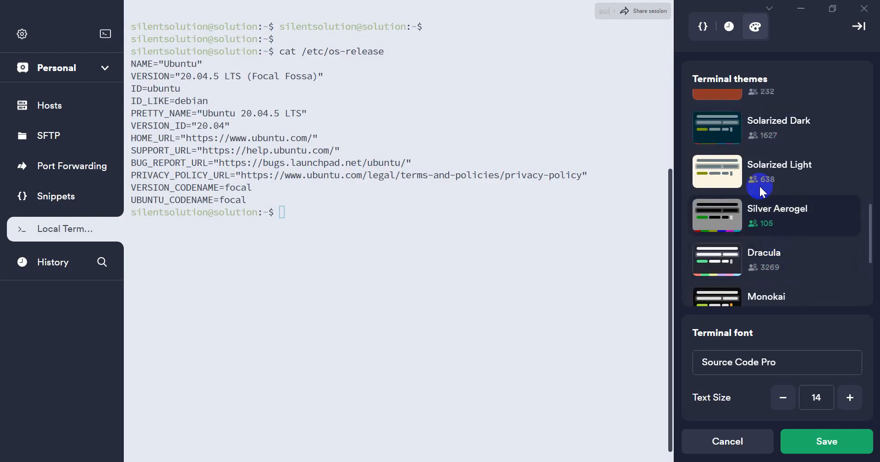
click(717, 152)
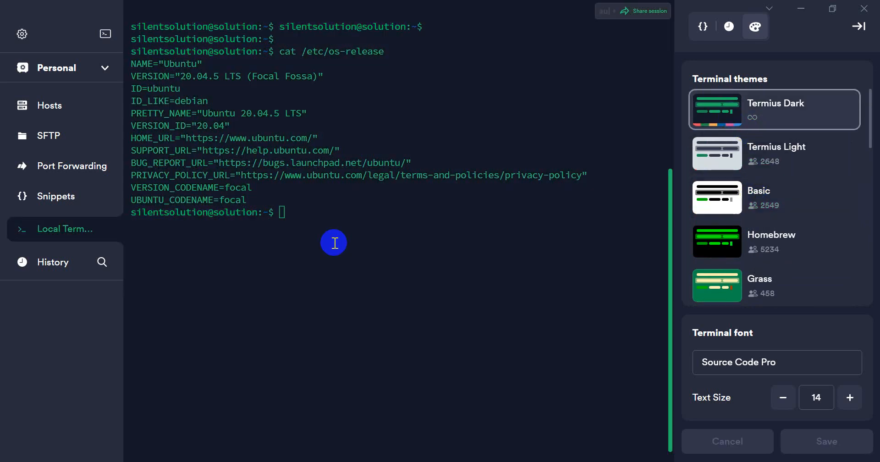
key(enter)
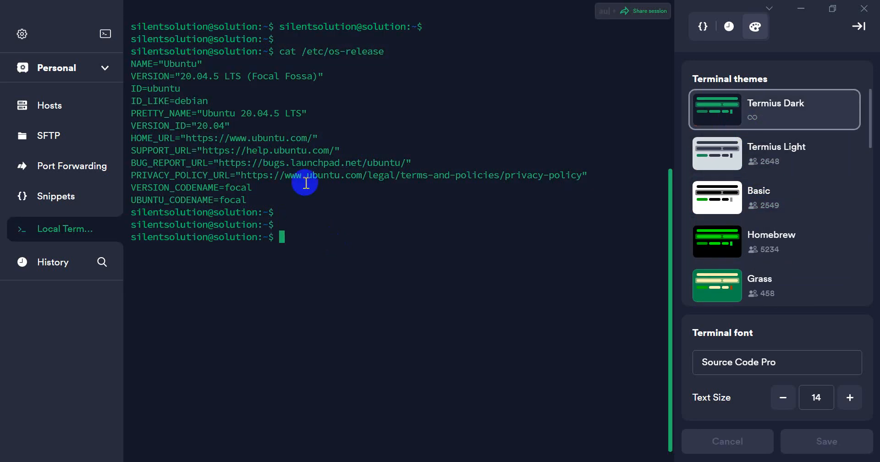
- Split the Local Terminal tab horizontally, creating an empty drop area below it
right_click(64, 229)
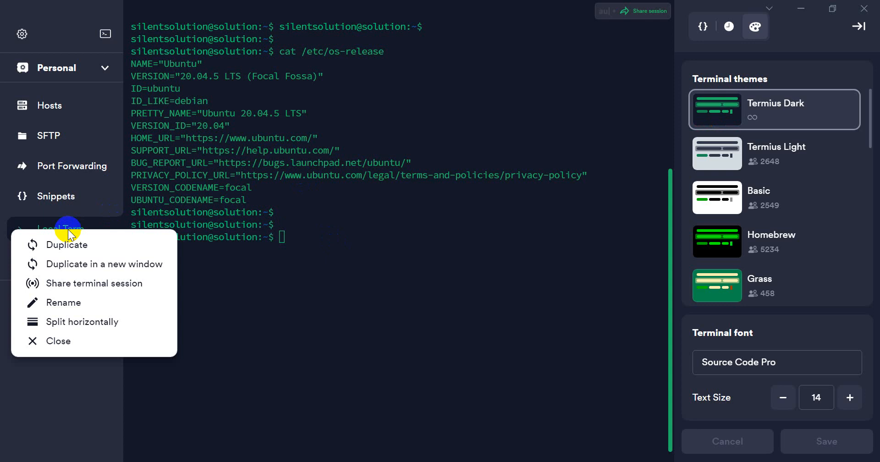
click(81, 322)
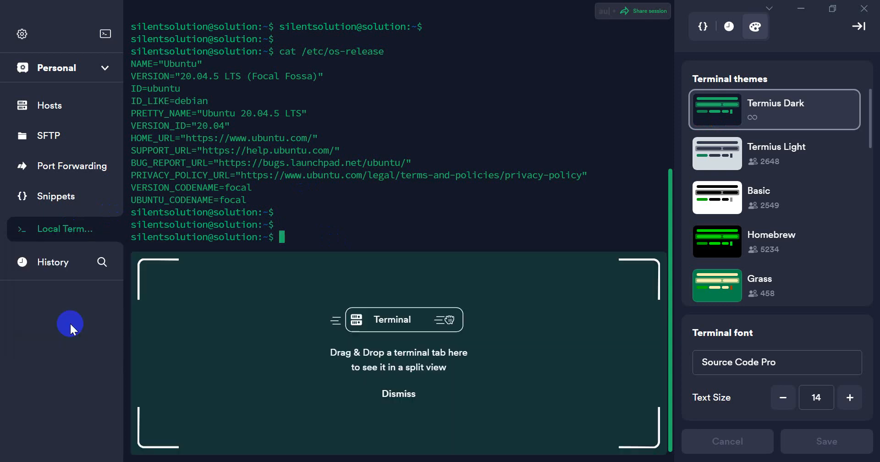
mouse_move(556, 381)
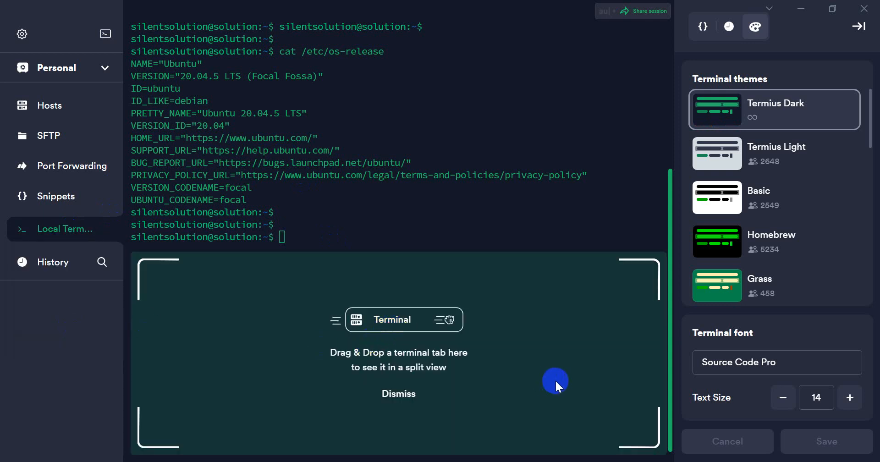
mouse_move(64, 231)
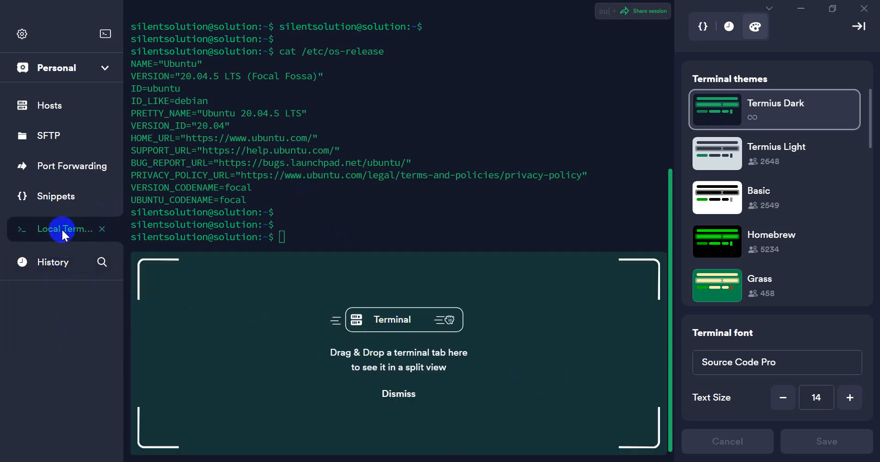
- Duplicate the Local Terminal session from its tab's context menu
right_click(64, 228)
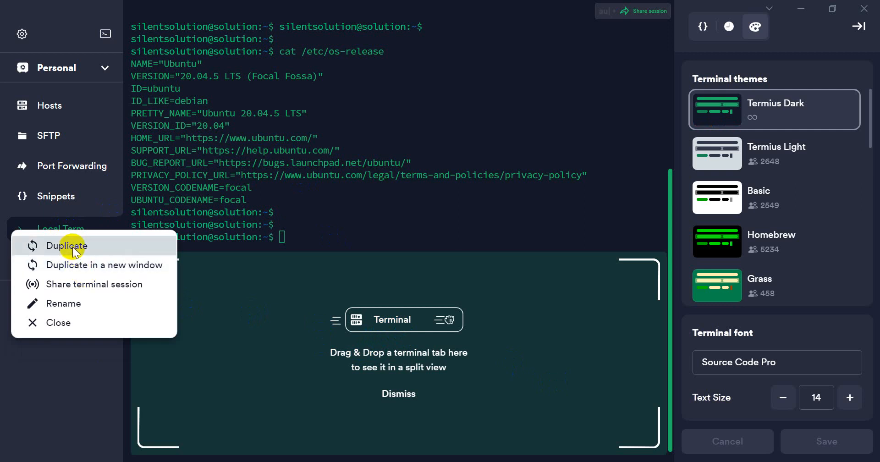
mouse_move(64, 304)
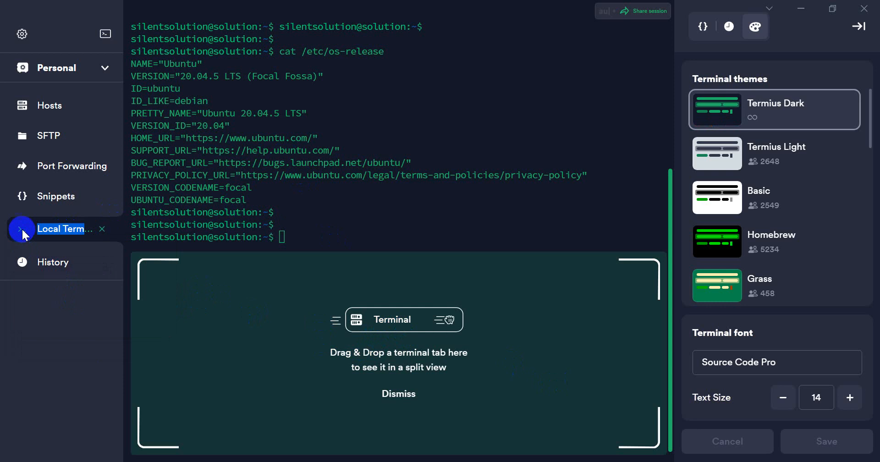
right_click(65, 228)
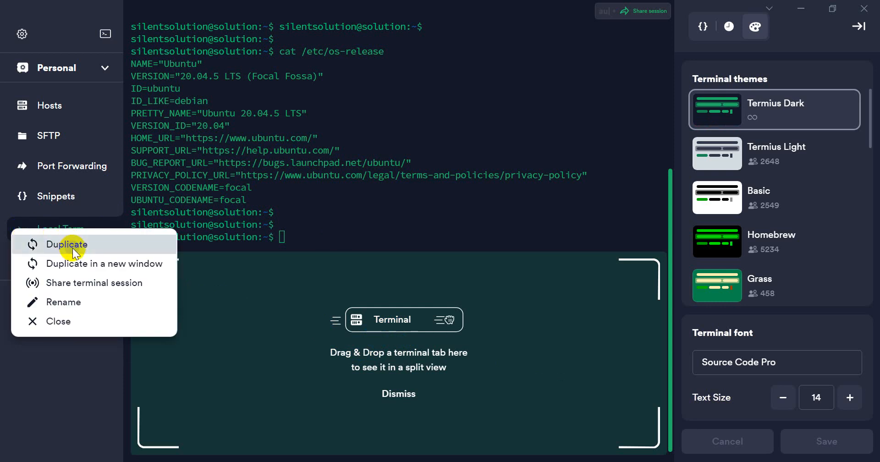
click(66, 244)
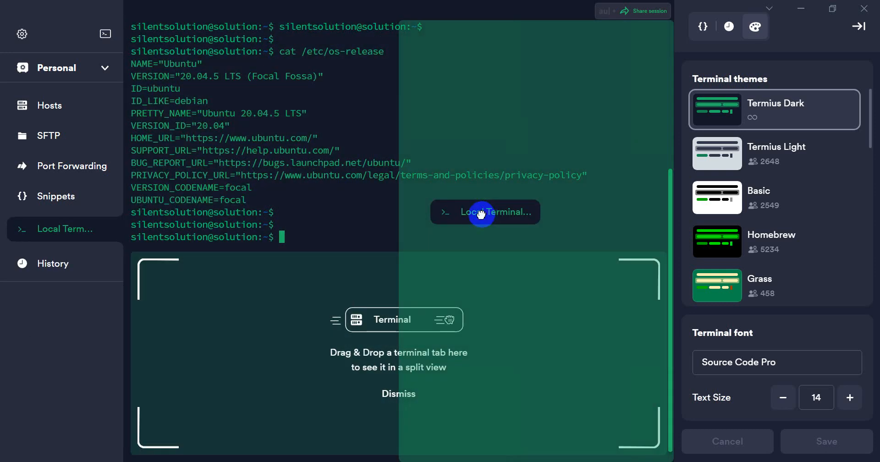
- Drop the duplicate session into the split pane, try a command there, and switch to the SFTP browser
click(484, 212)
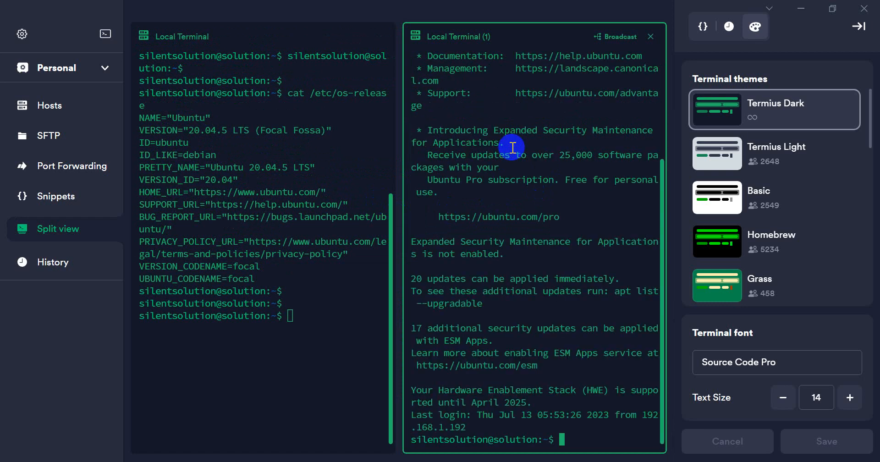
text(clea)
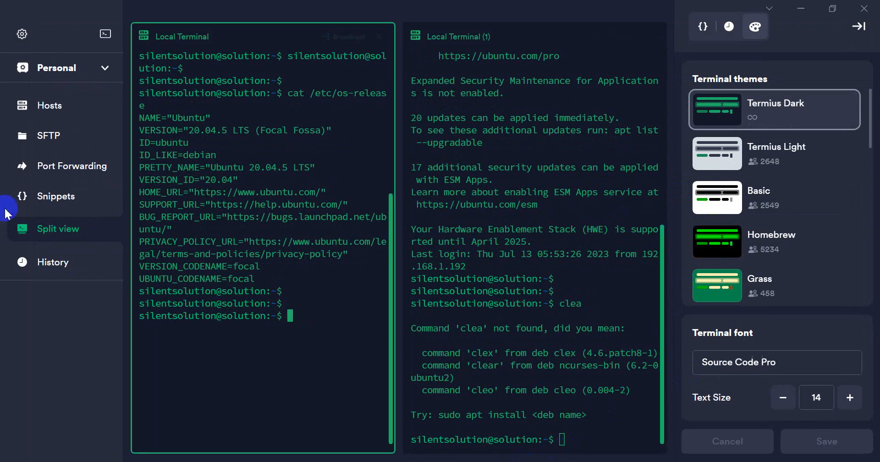
click(48, 136)
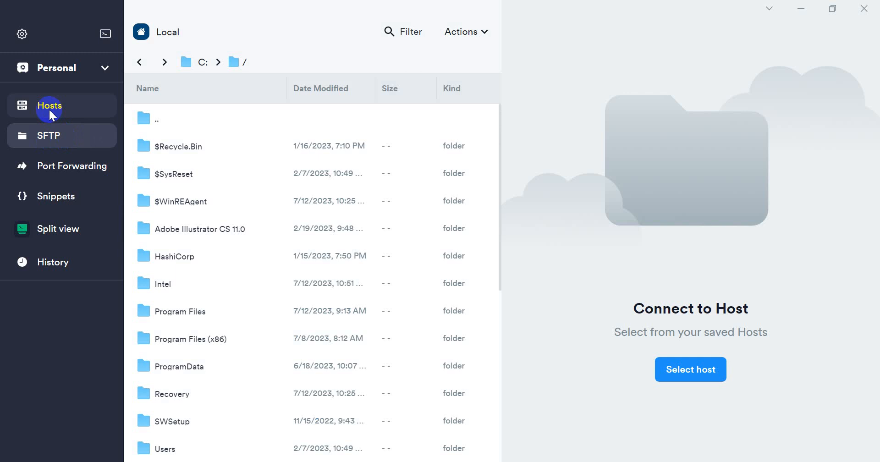
- Show the Hosts page's import options, briefly viewing the PuTTY import dialog without importing
click(50, 105)
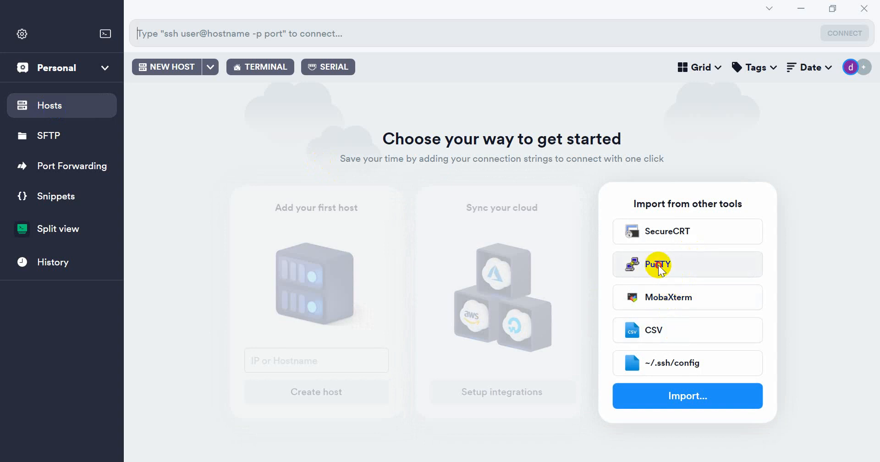
click(659, 264)
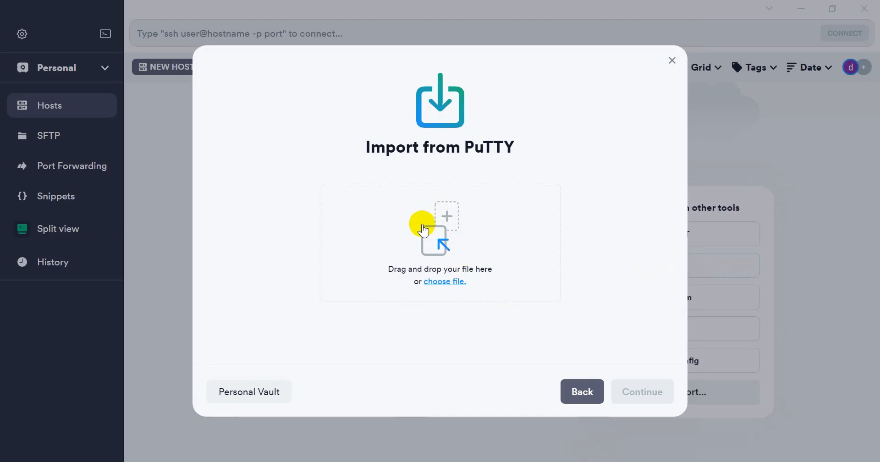
click(672, 60)
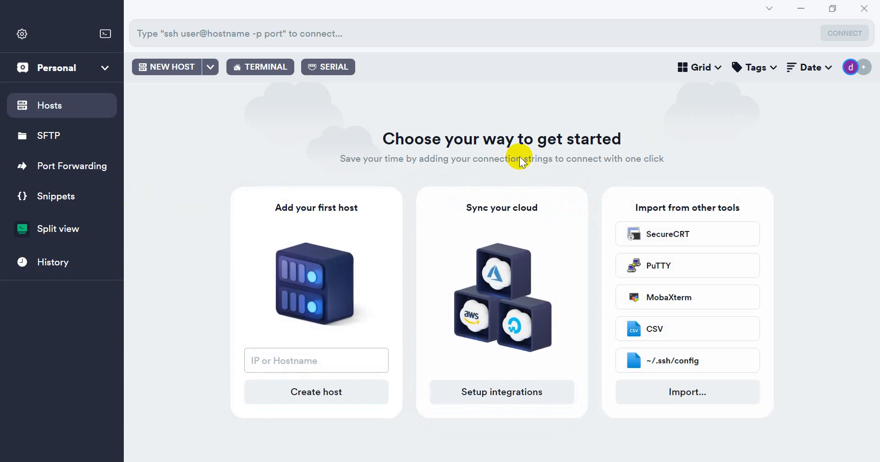
mouse_move(544, 456)
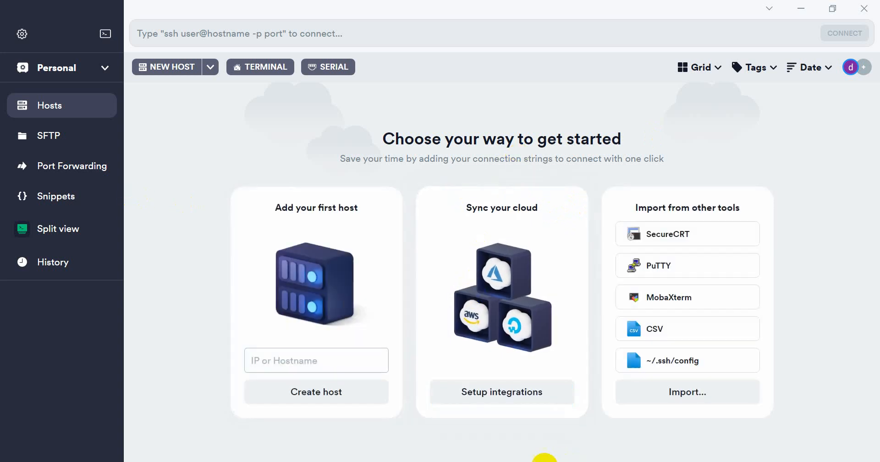